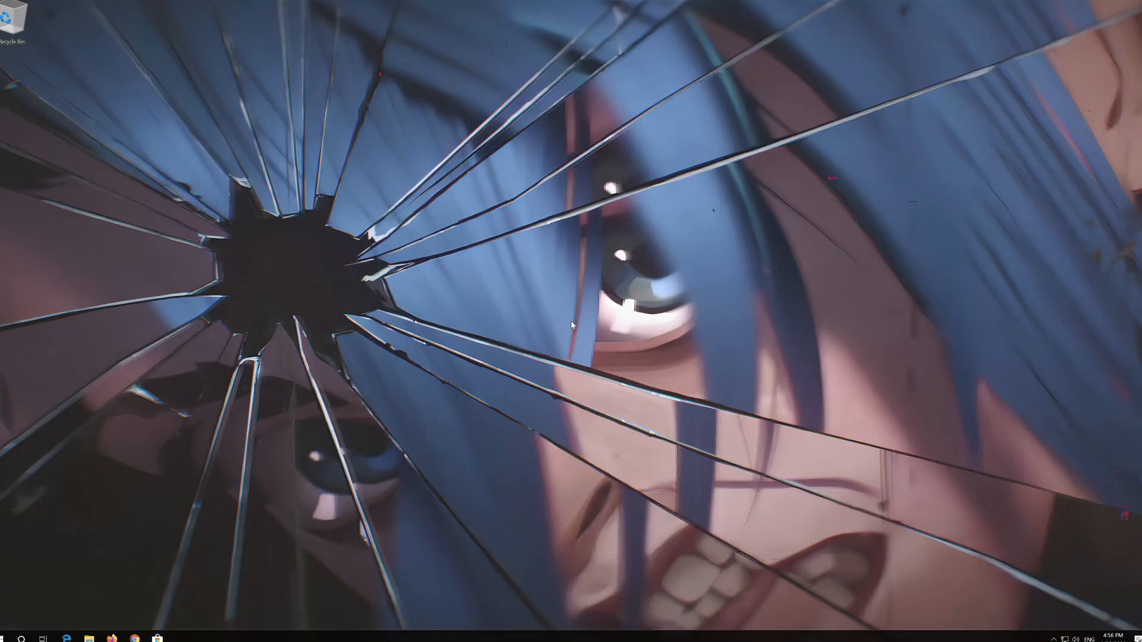
Search Windows for 'device' to find and launch Device Manager.
type("devic")
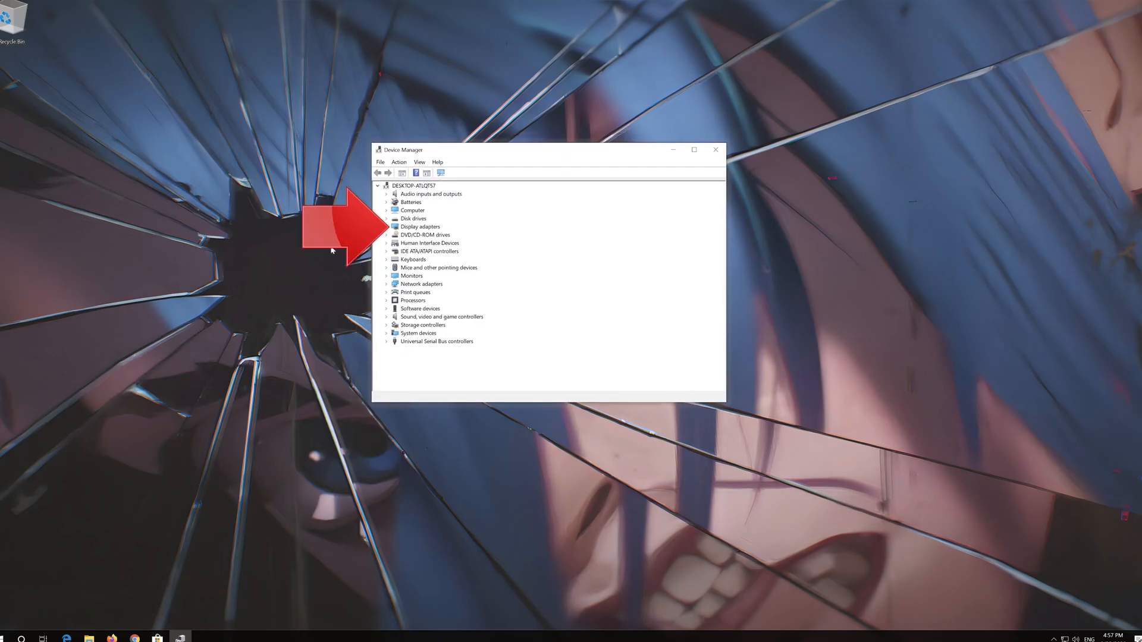
mouse_move(449, 233)
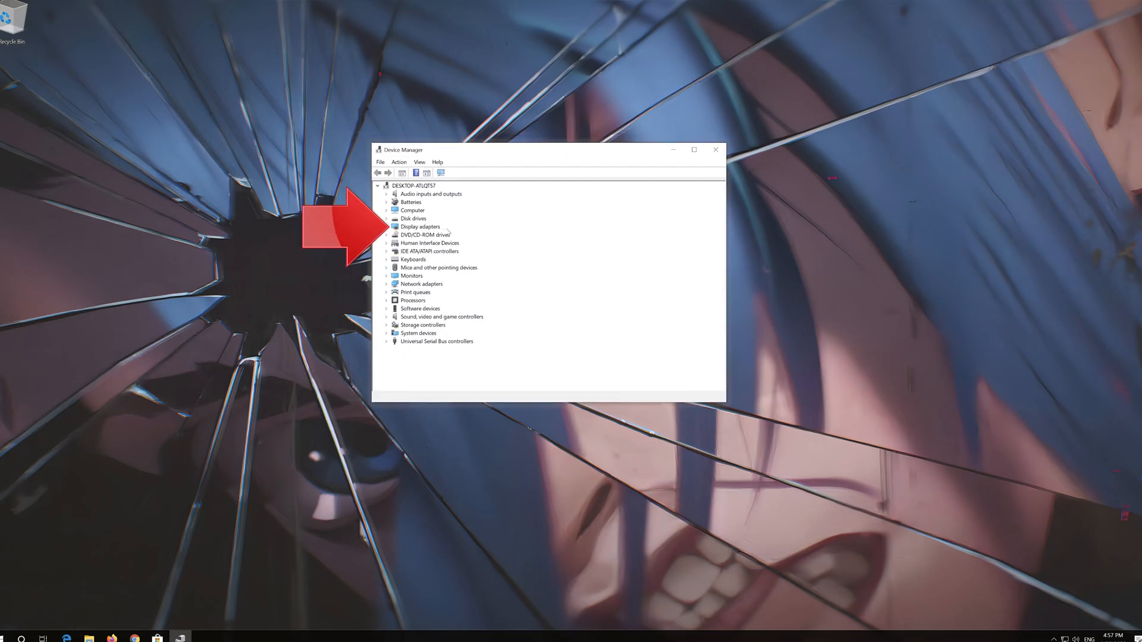
Expand Display adapters and open the VirtualBox Graphics Adapter's Properties from its context menu.
left_click(388, 226)
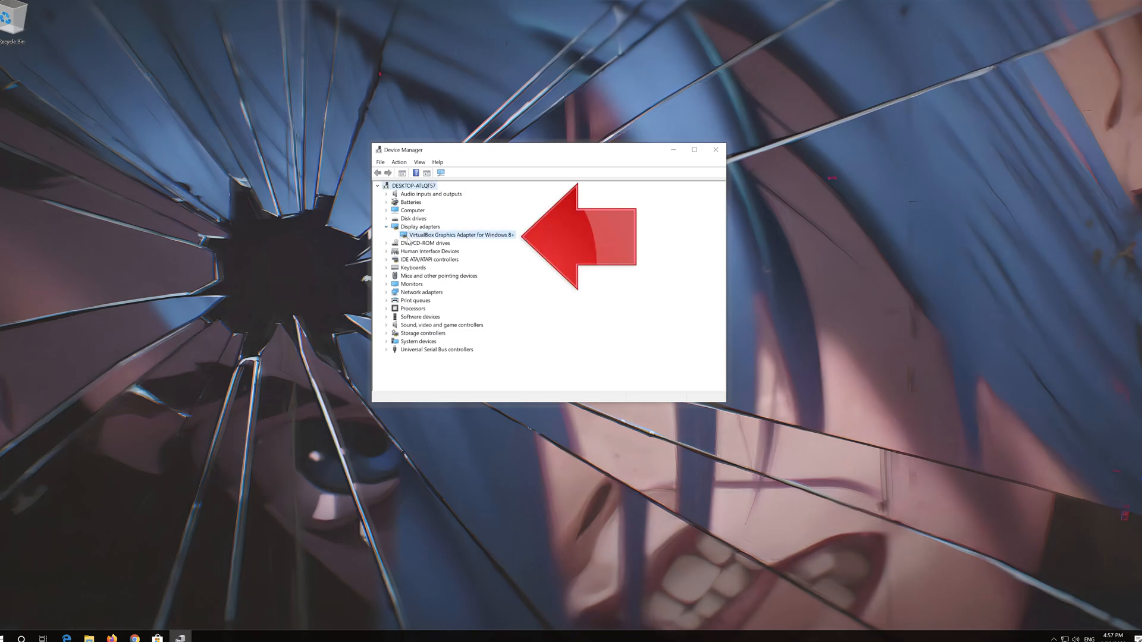
left_click(459, 234)
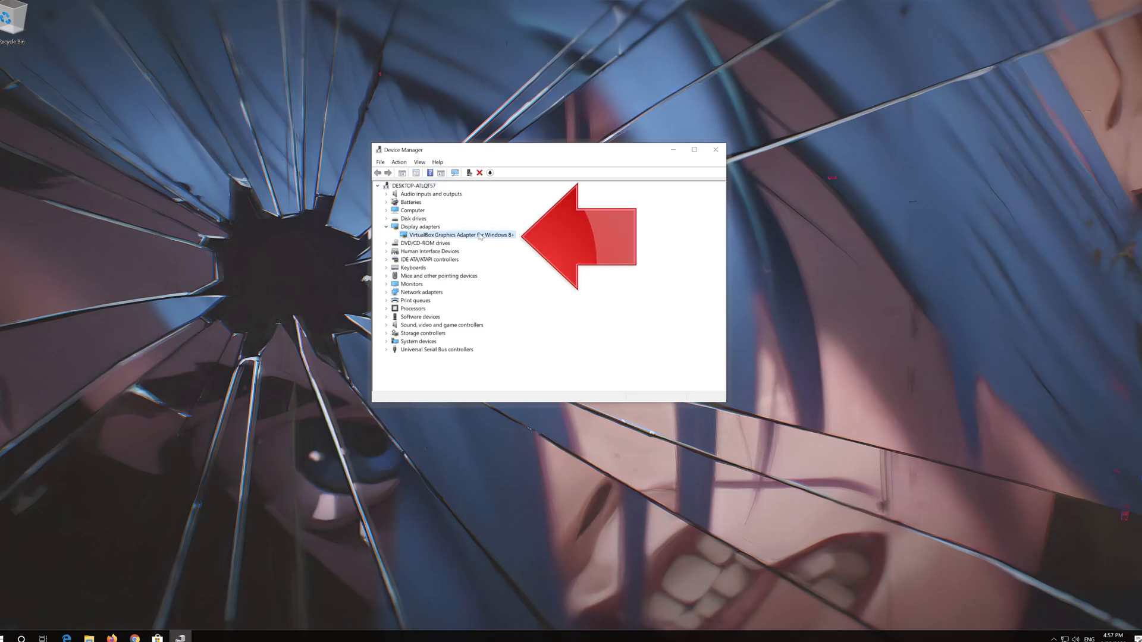
right_click(457, 235)
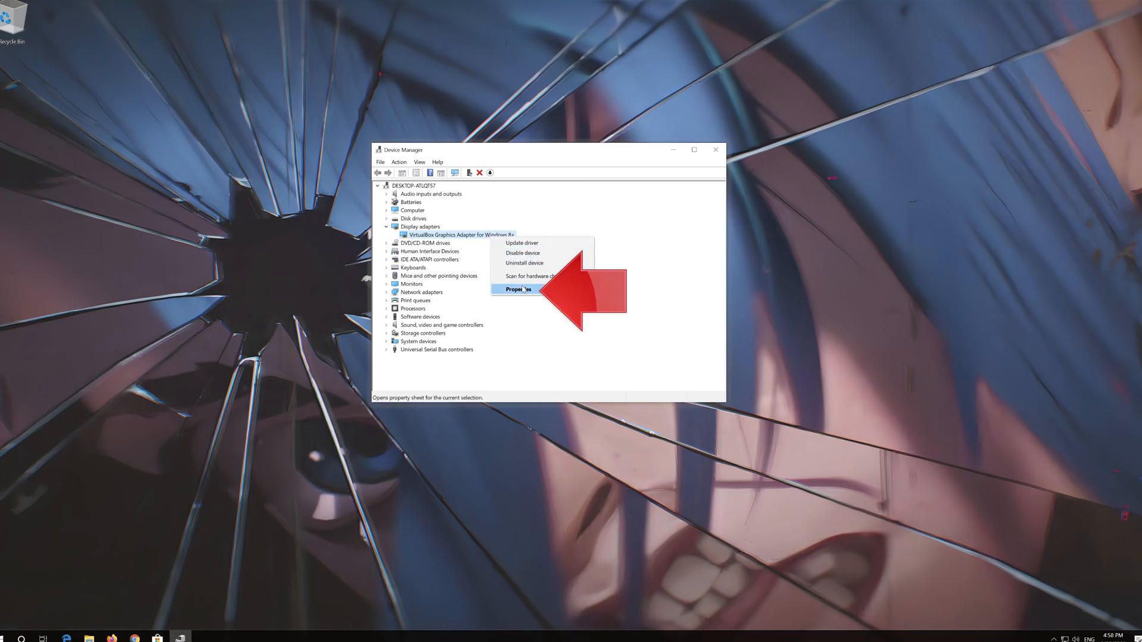
left_click(518, 289)
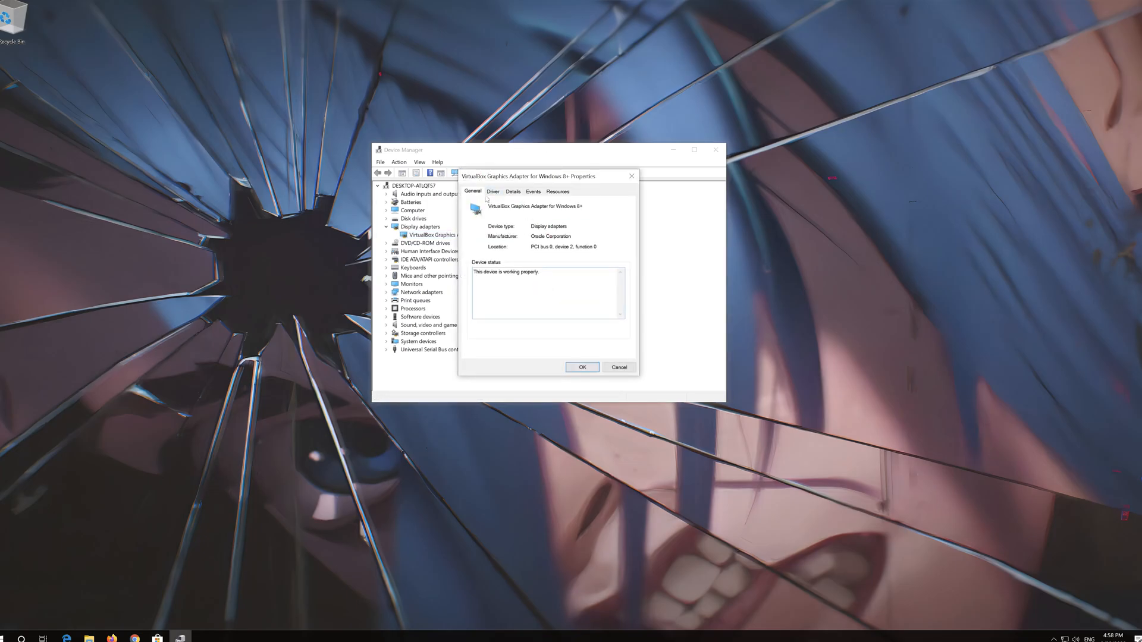
From the adapter's Driver details, launch the Update Driver wizard.
left_click(493, 192)
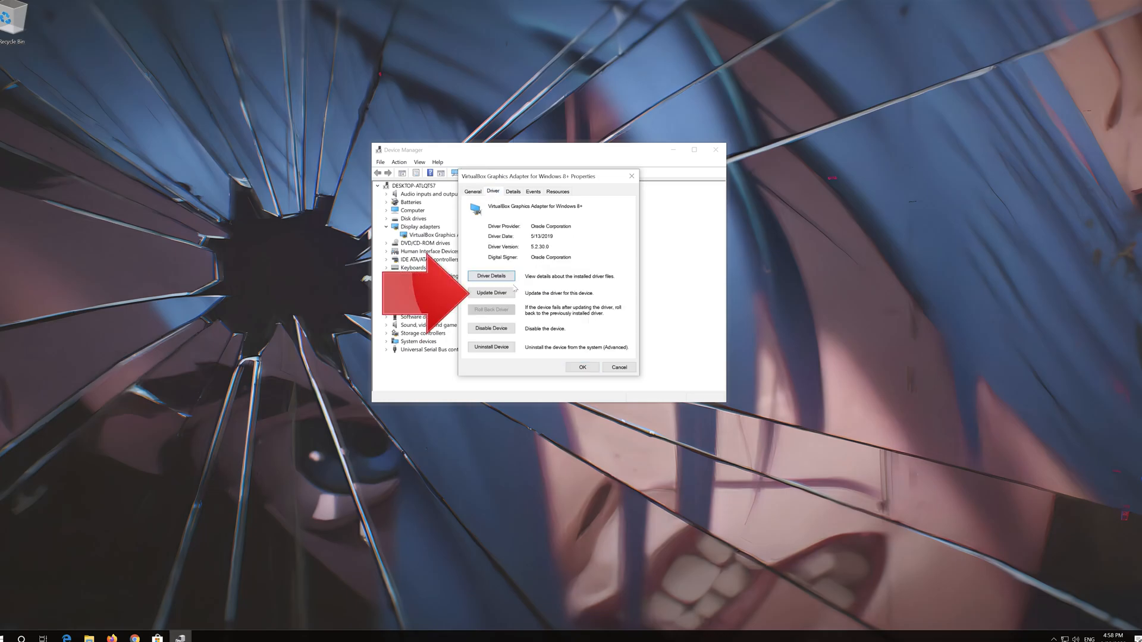
mouse_move(491, 293)
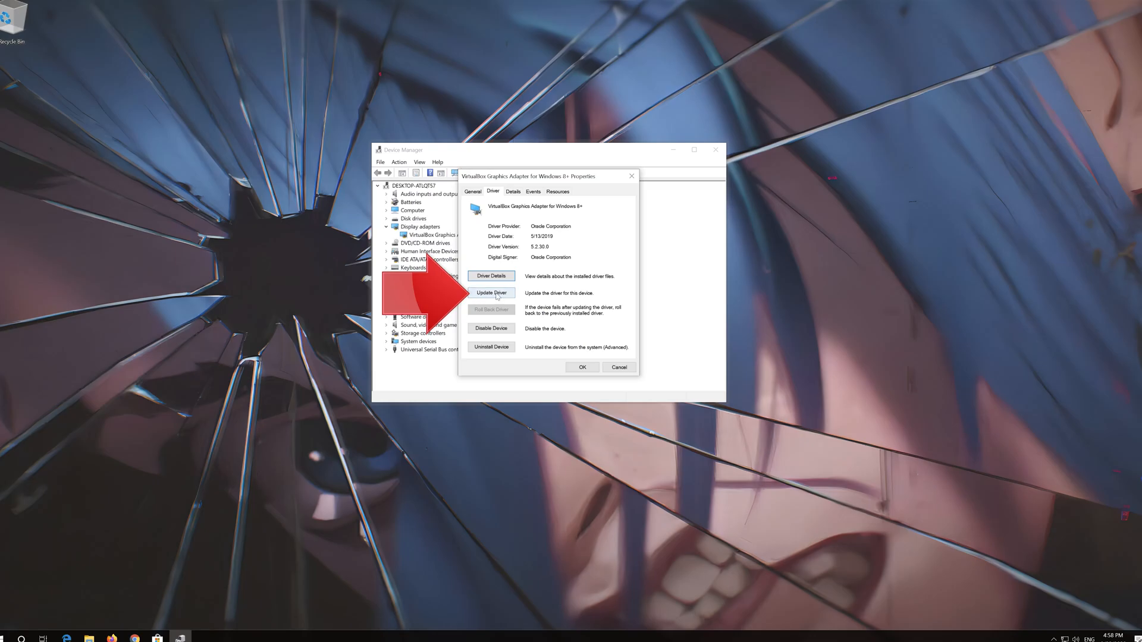
left_click(491, 292)
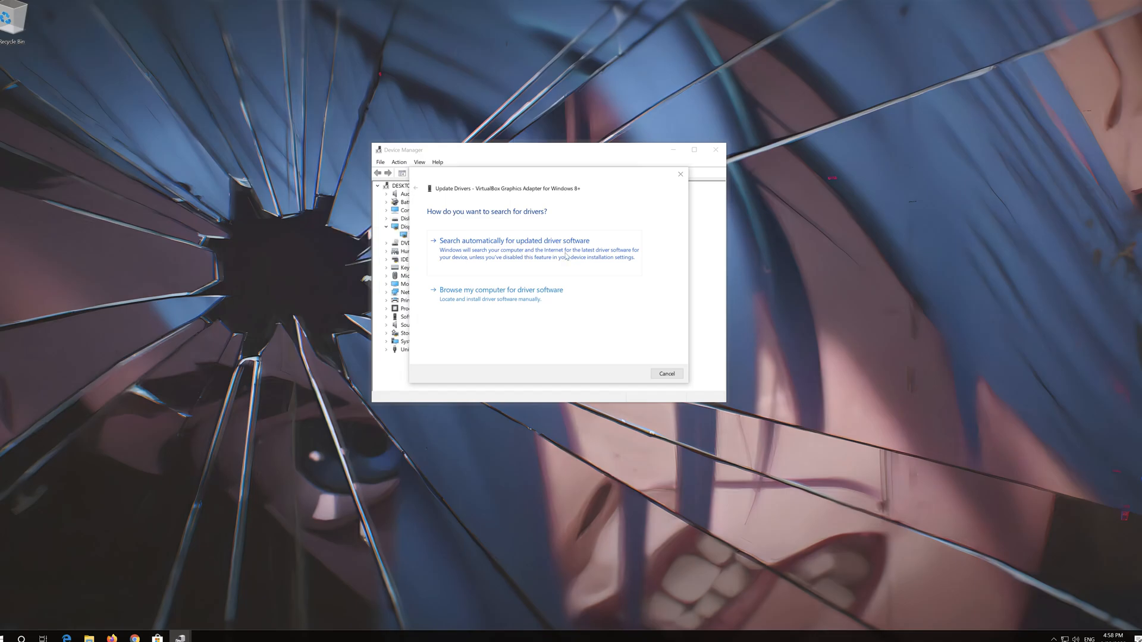
Search automatically for updated driver software, then look for drivers on Windows Update.
left_click(514, 241)
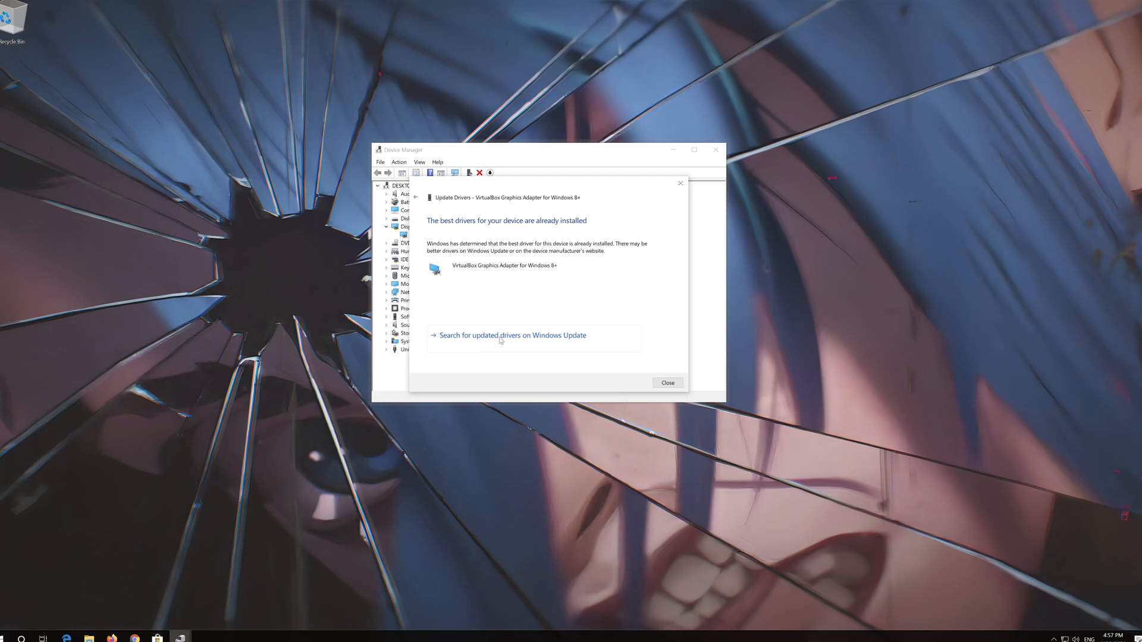
left_click(514, 336)
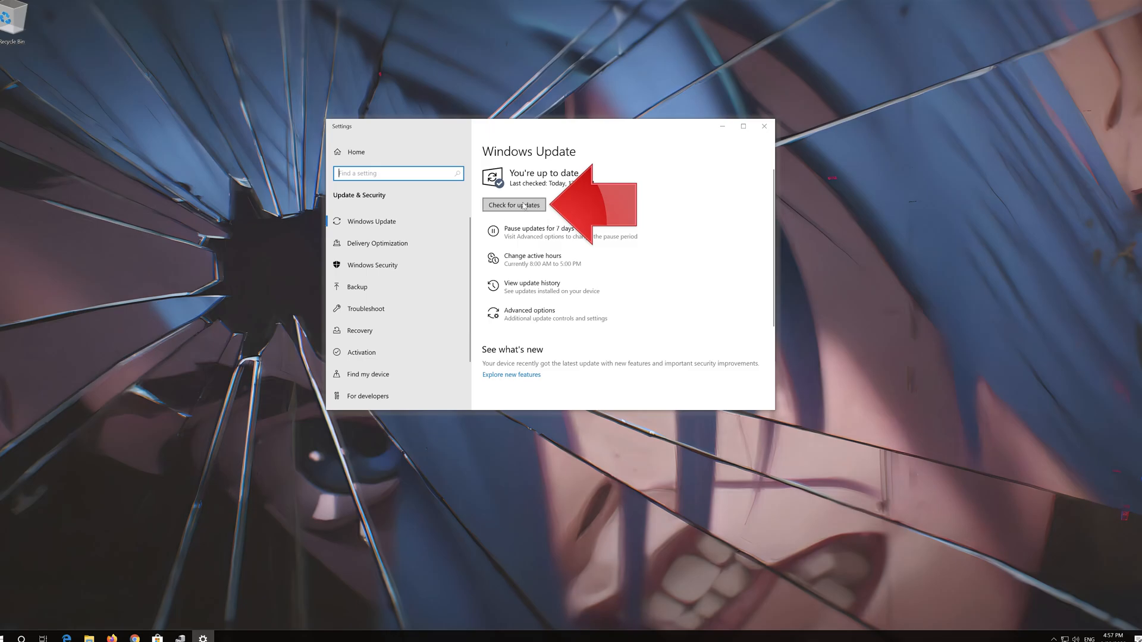
Check for updates on the Windows Update page, then switch to the web browser.
left_click(513, 204)
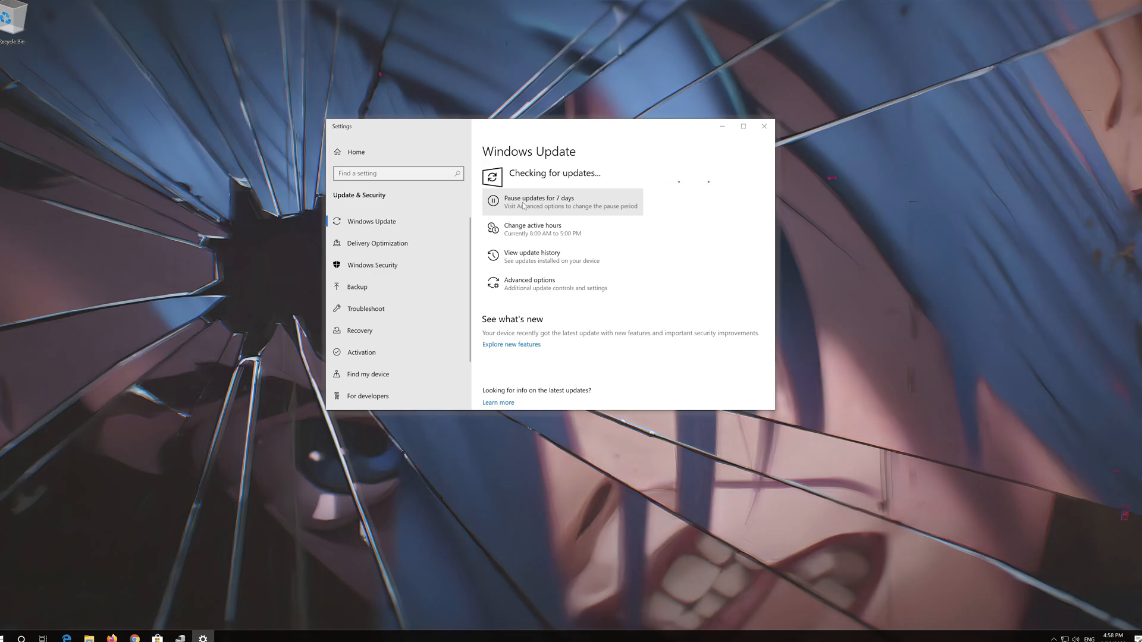
left_click(133, 639)
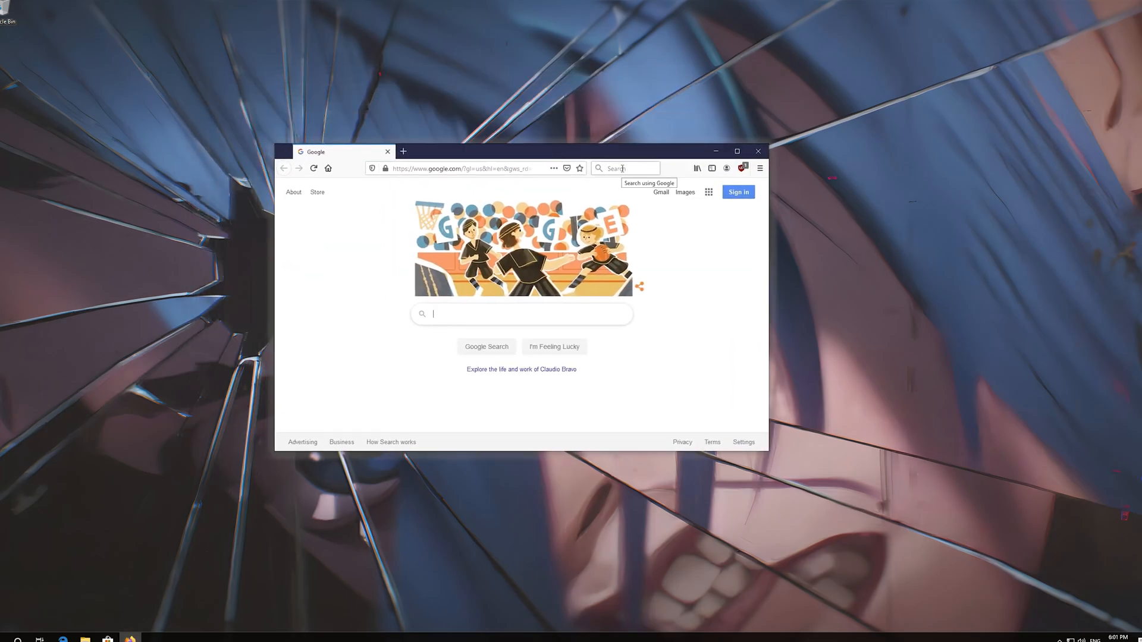
mouse_move(473, 335)
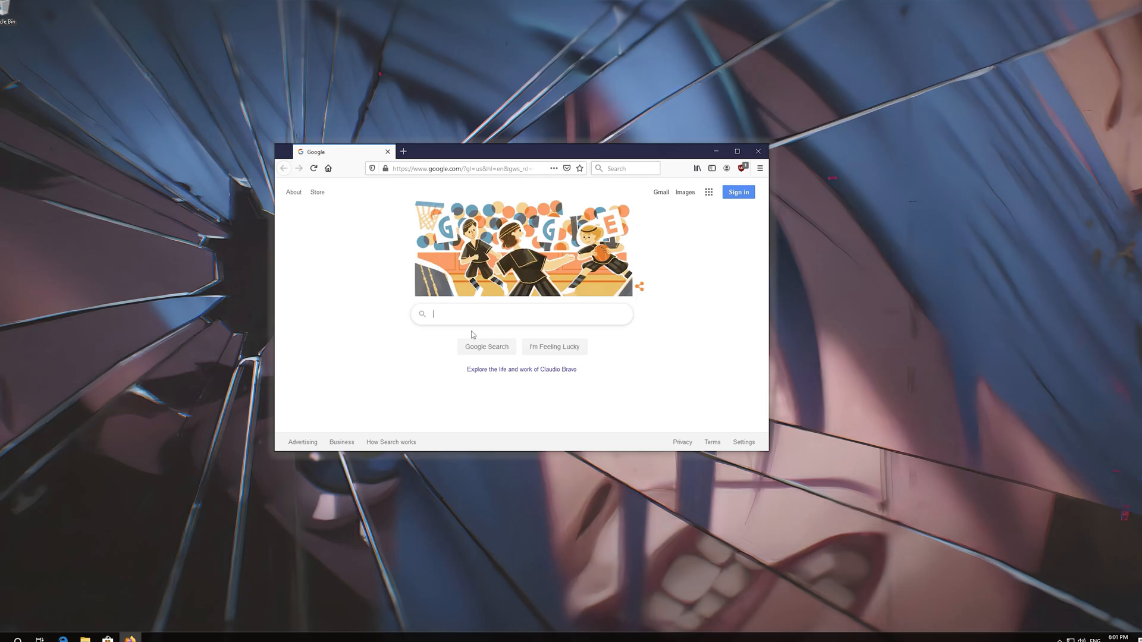
Search Google for 'geforce experience' and open the 'GeForce Experience - Nvidia' result.
type("geforce ex")
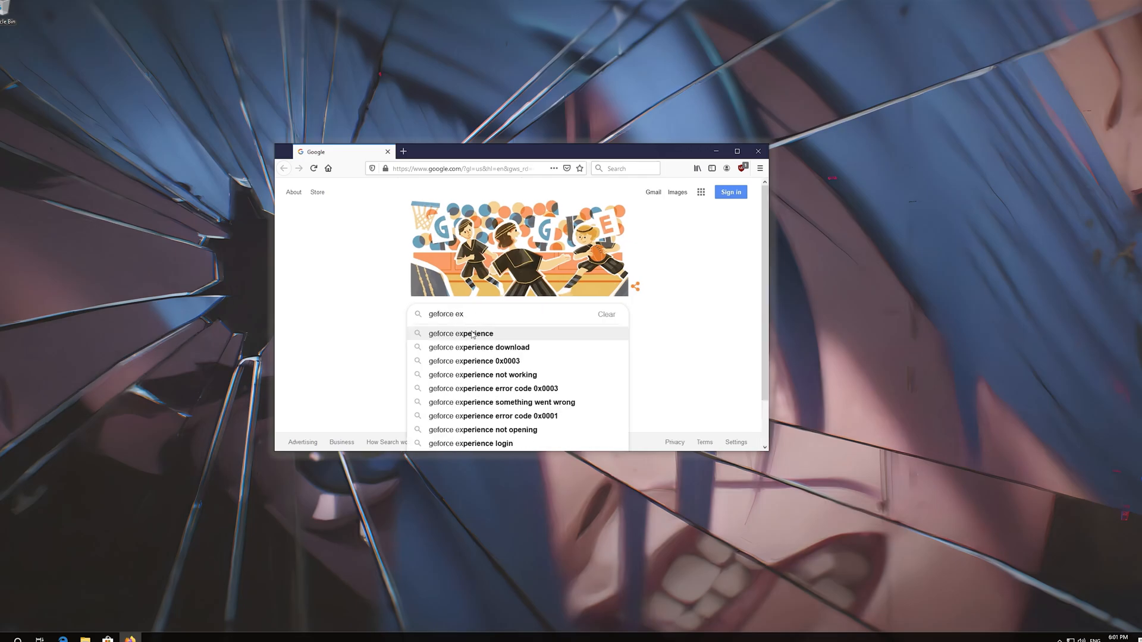
type("perienc")
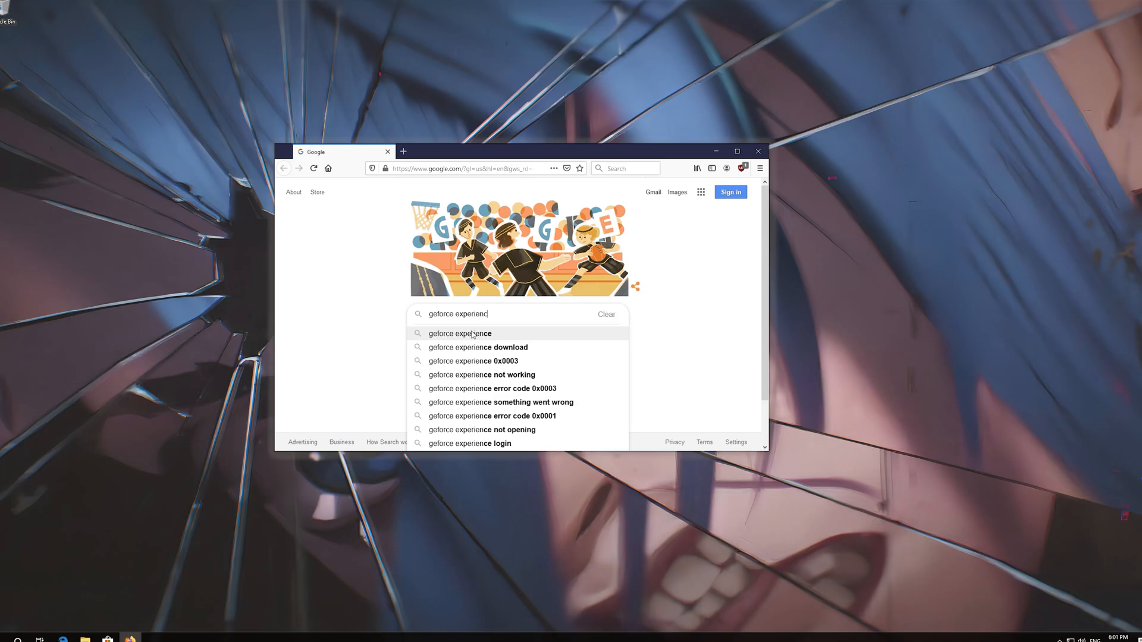
left_click(461, 333)
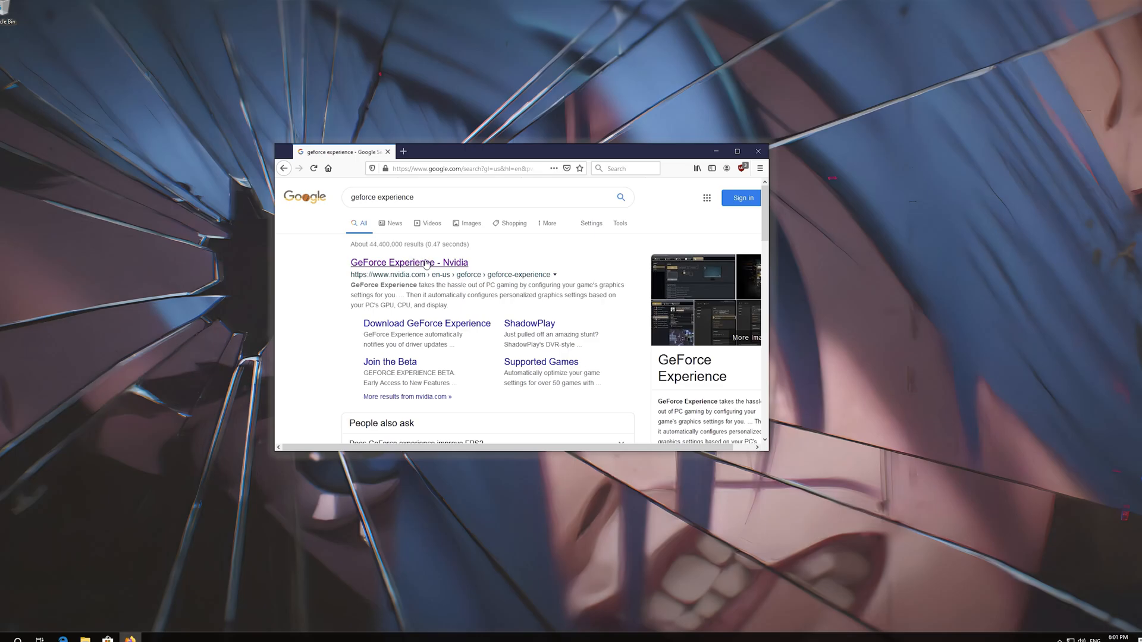
mouse_move(408, 262)
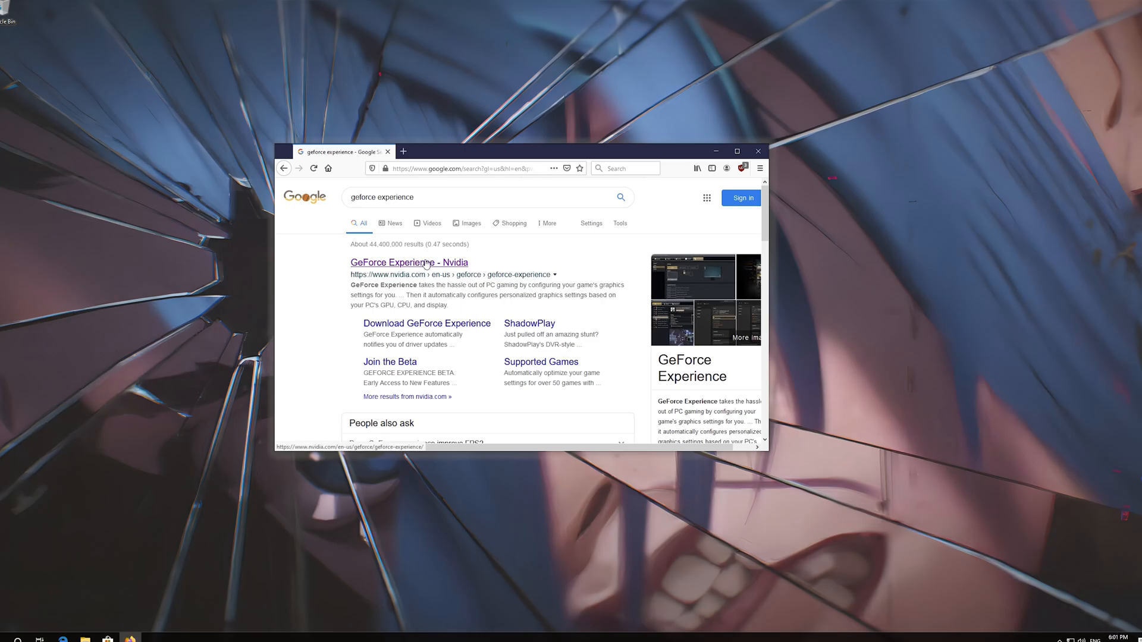
left_click(409, 263)
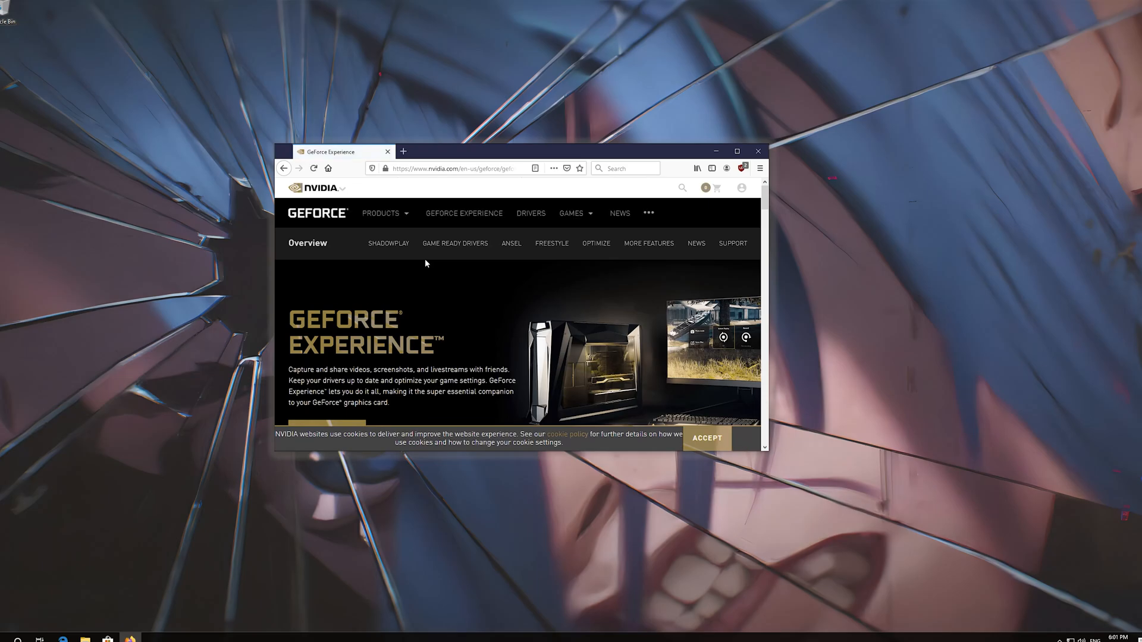
Download the GeForce Experience installer via Download Now, save the file, and close the browser once done.
scroll("down", 3)
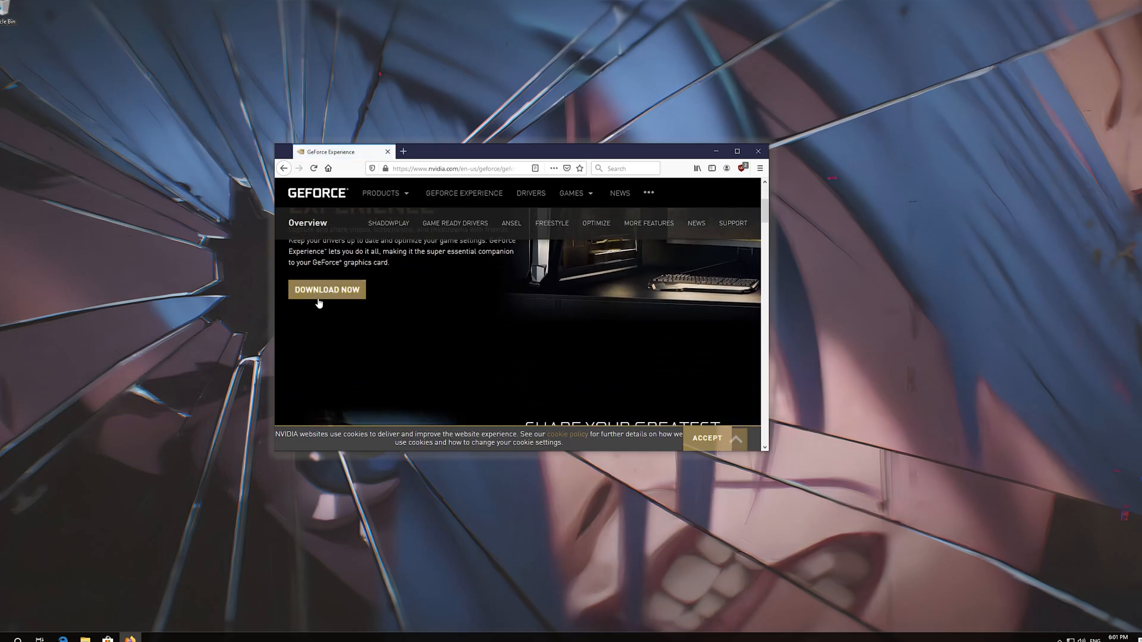
left_click(326, 290)
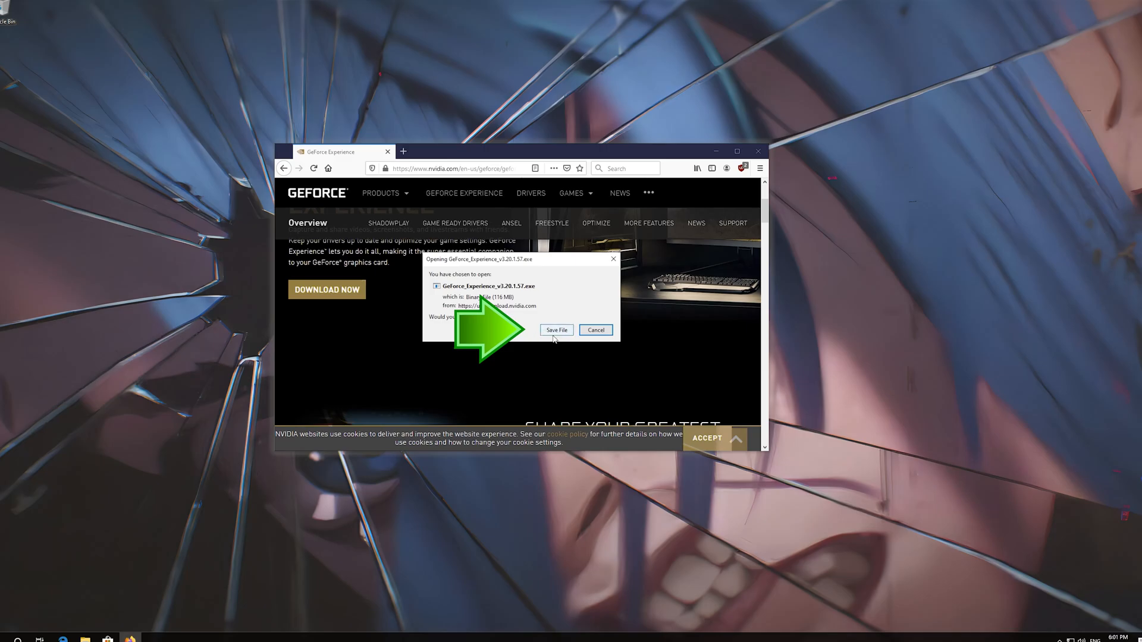
left_click(556, 329)
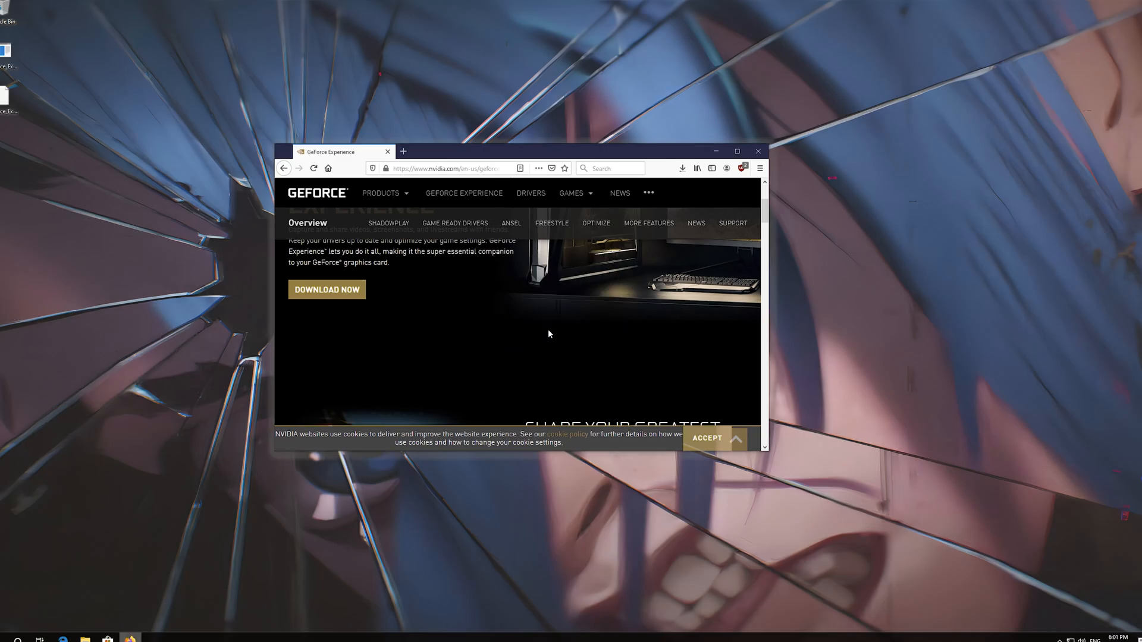
mouse_move(671, 184)
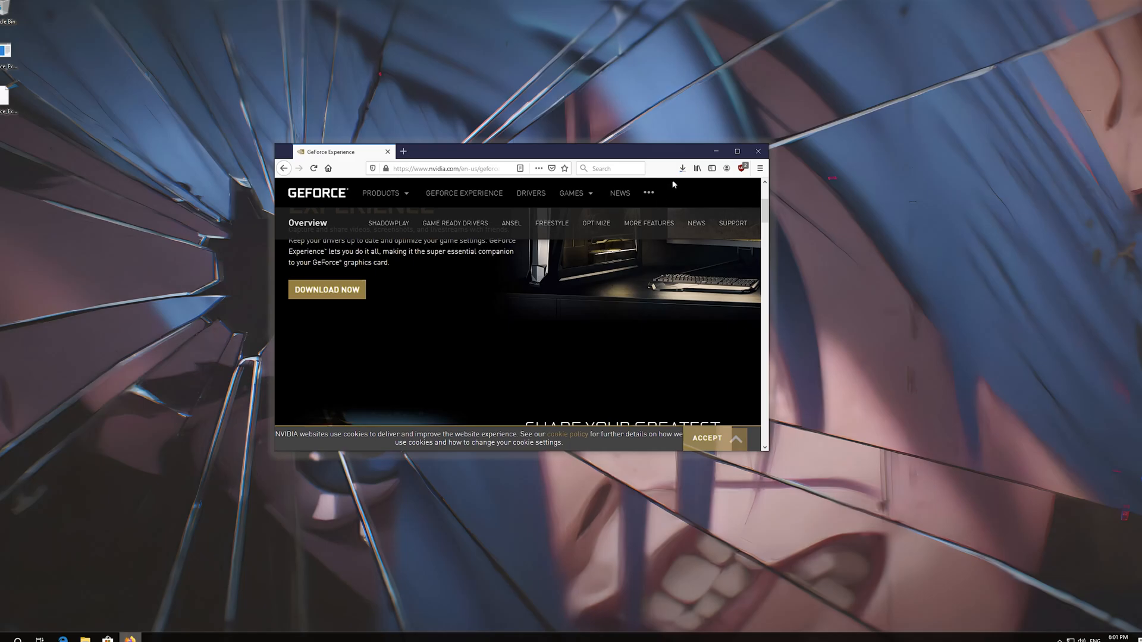
left_click(682, 168)
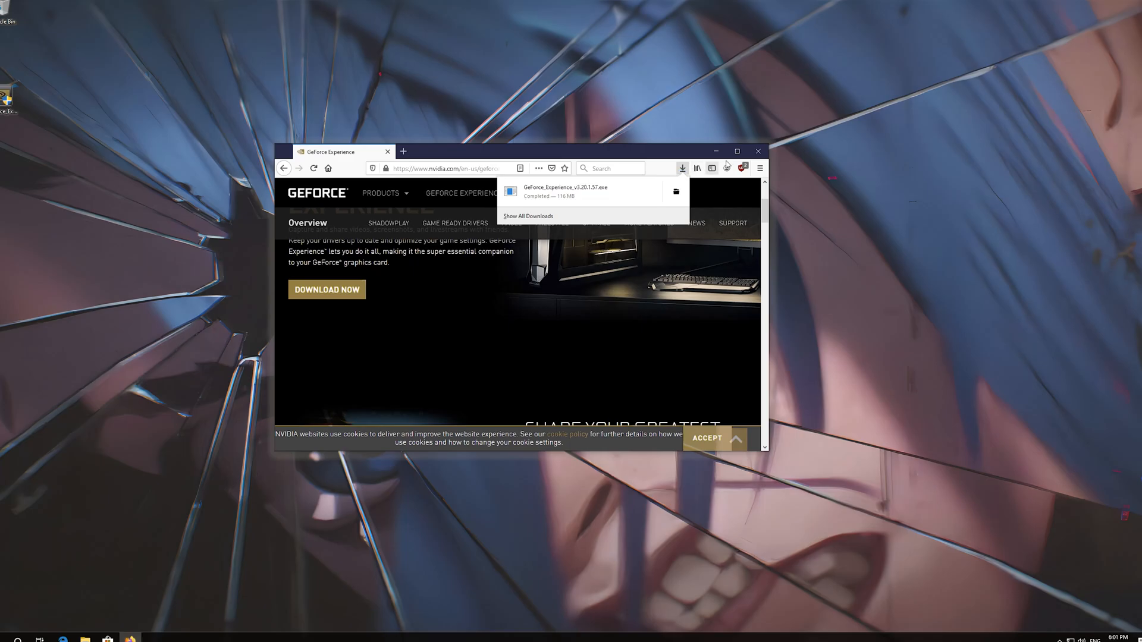
mouse_move(758, 152)
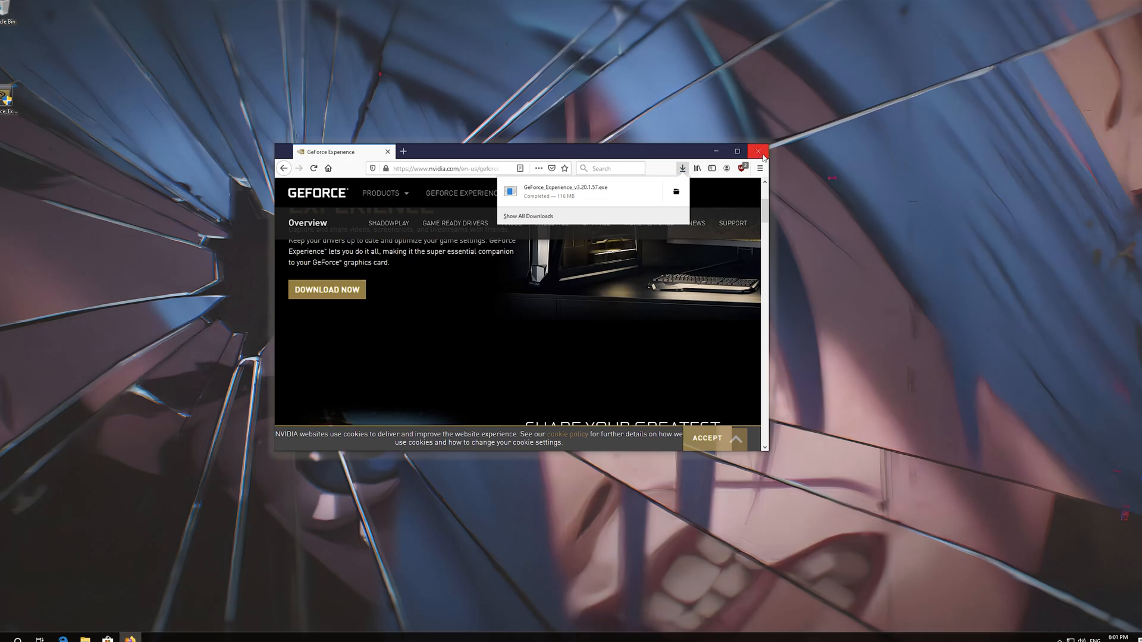
left_click(759, 151)
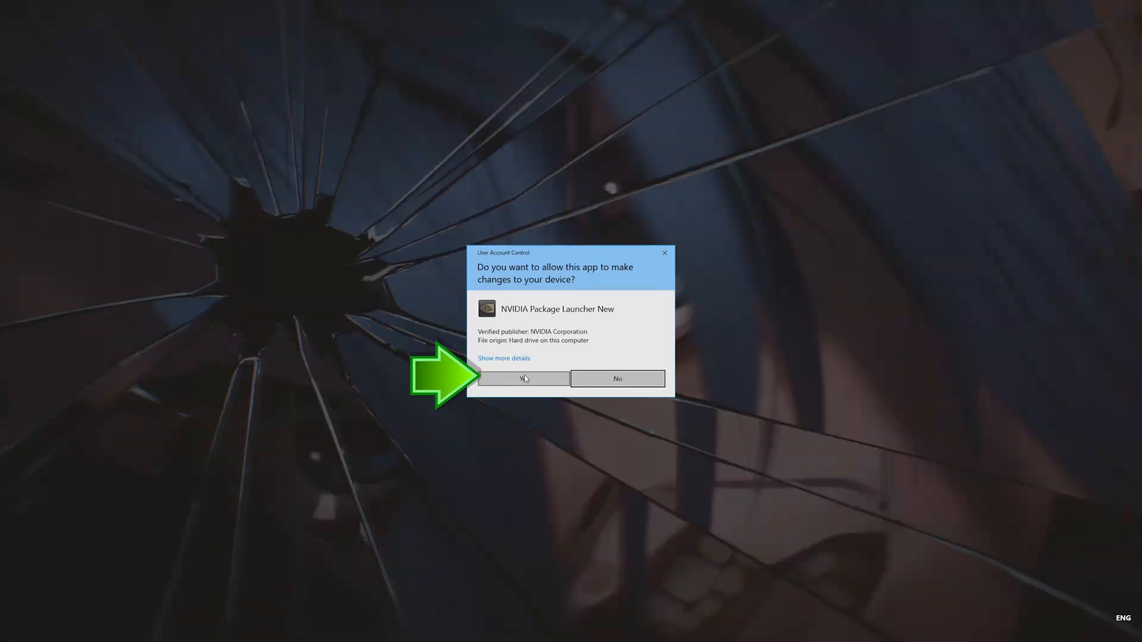
Allow NVIDIA Package Launcher to make changes via the UAC prompt.
left_click(524, 379)
type("gf")
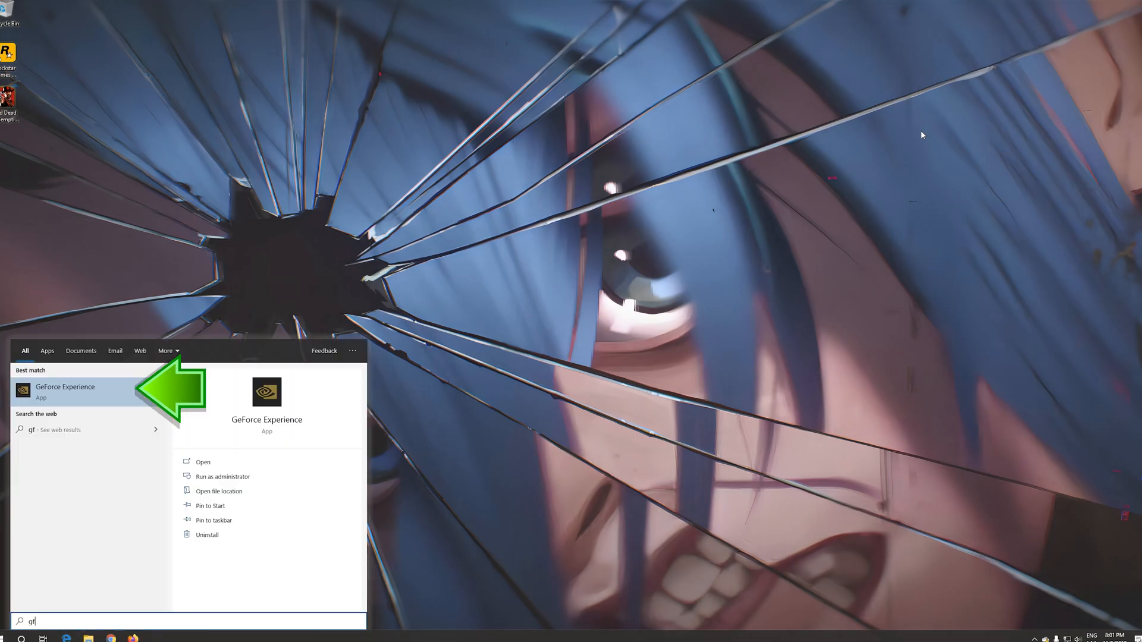
Search the Start menu for 'gforce experience' to locate the GeForce Experience app.
type("orc")
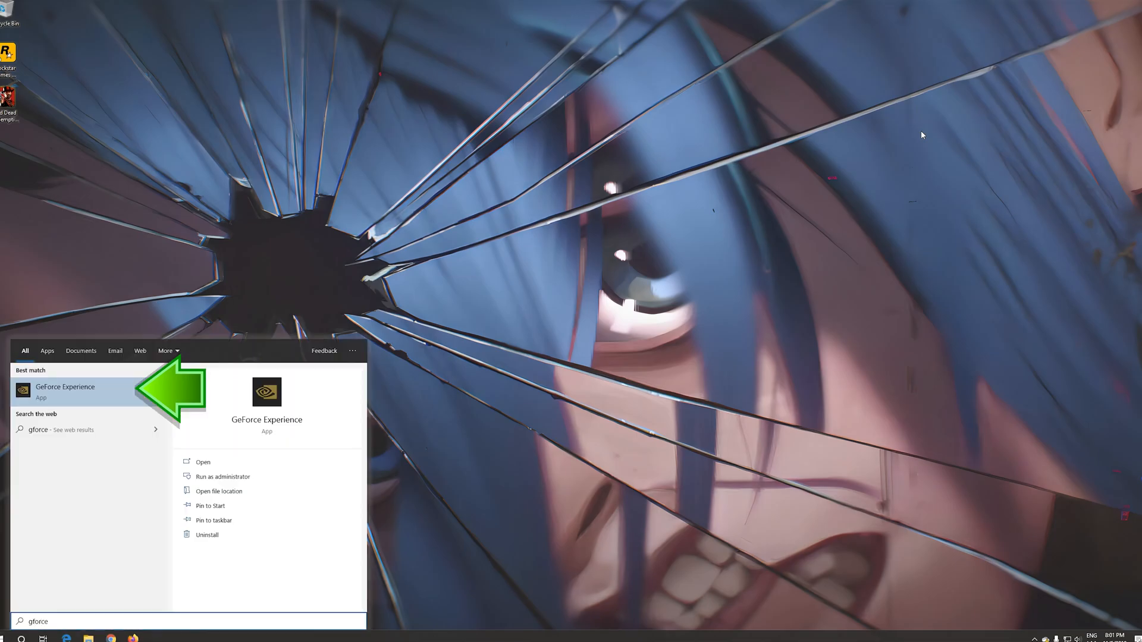
type("experience")
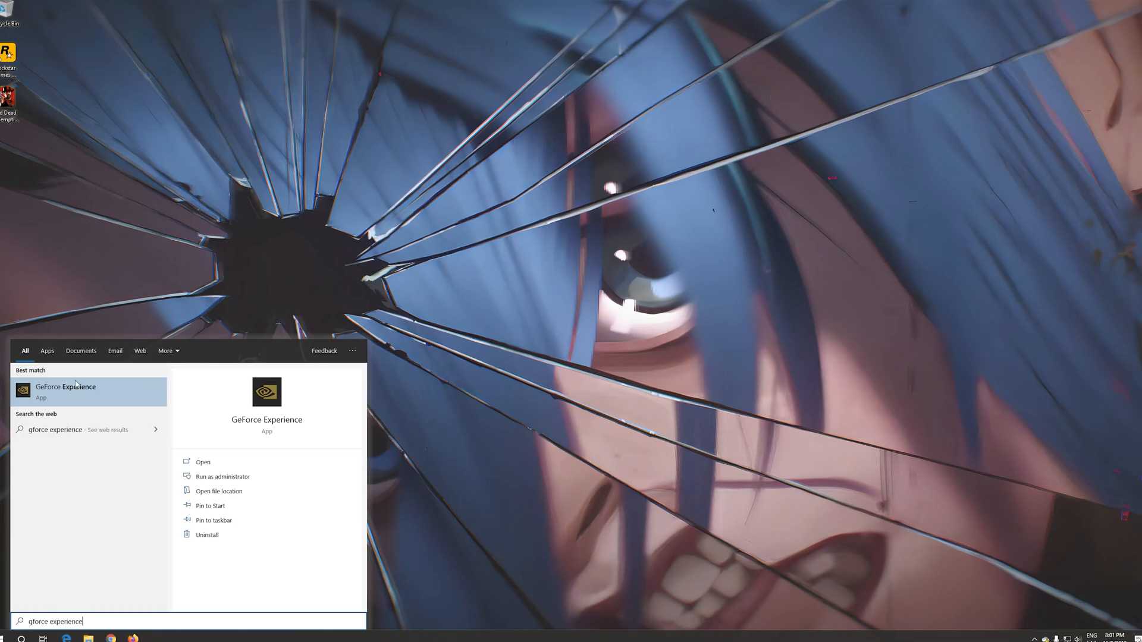
mouse_move(85, 398)
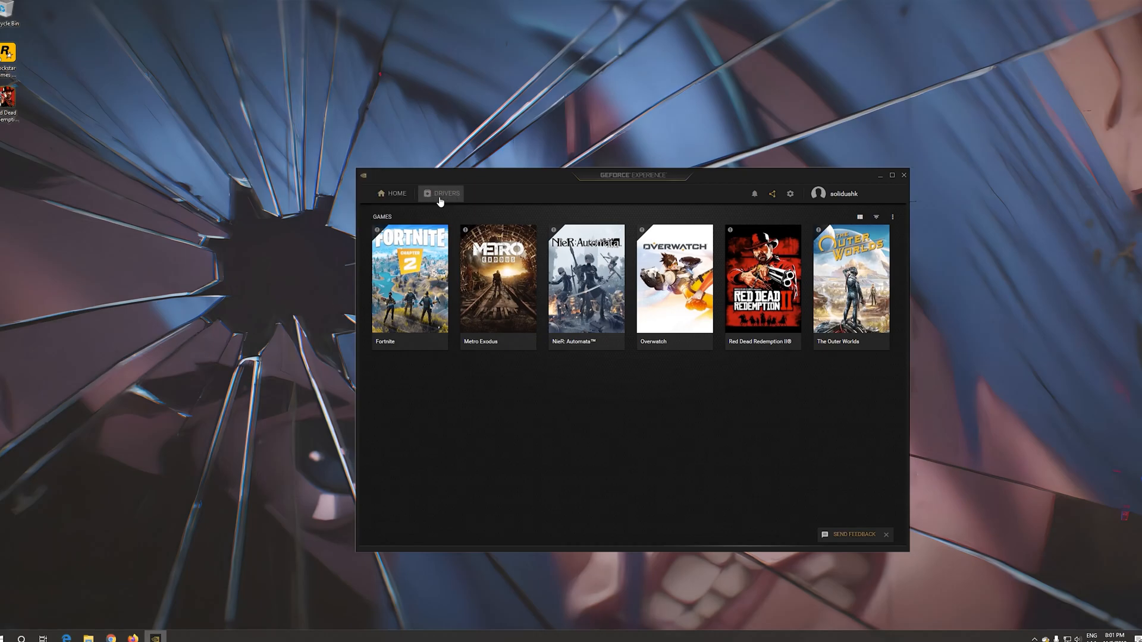
Choose Custom Installation of the GeForce Game Ready Driver, approve UAC, and review Installation Options.
left_click(445, 193)
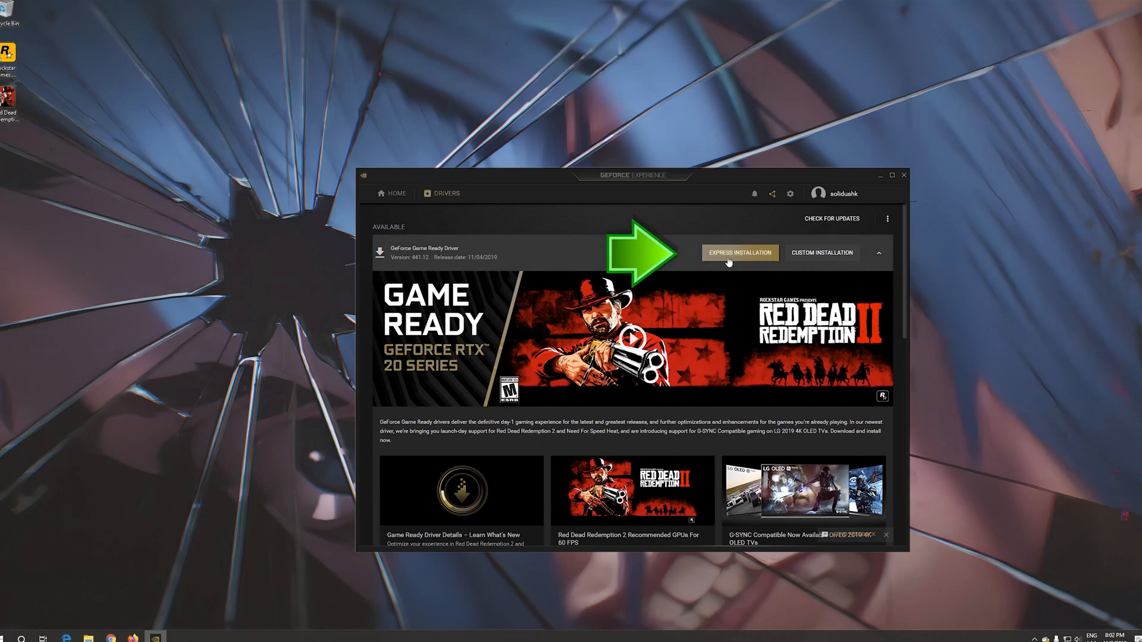
mouse_move(834, 252)
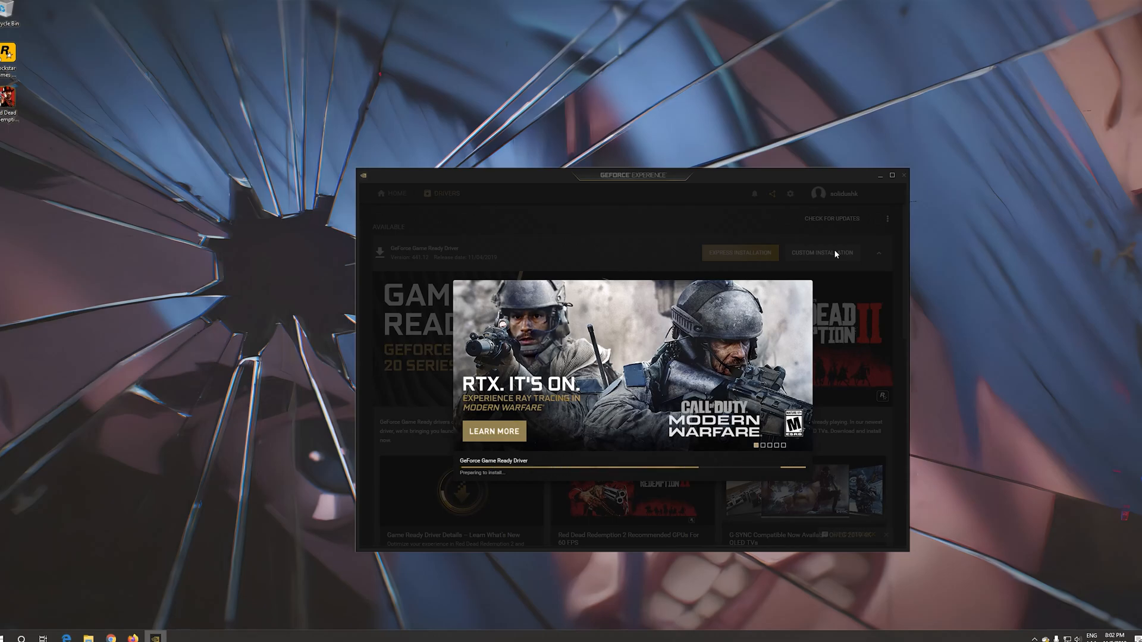
left_click(739, 253)
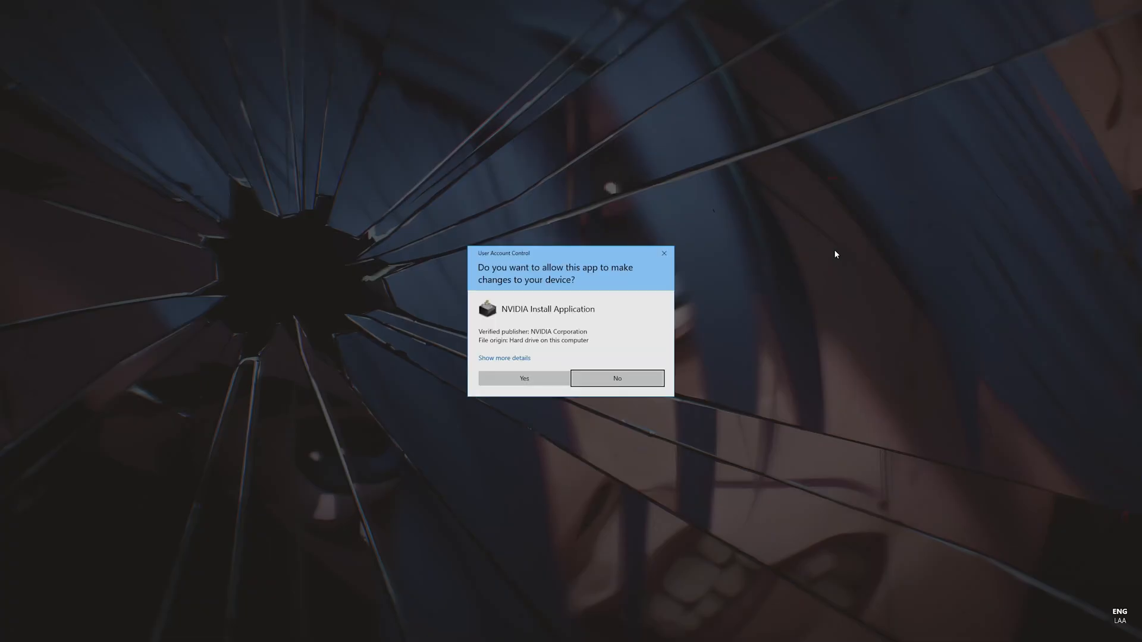
left_click(523, 379)
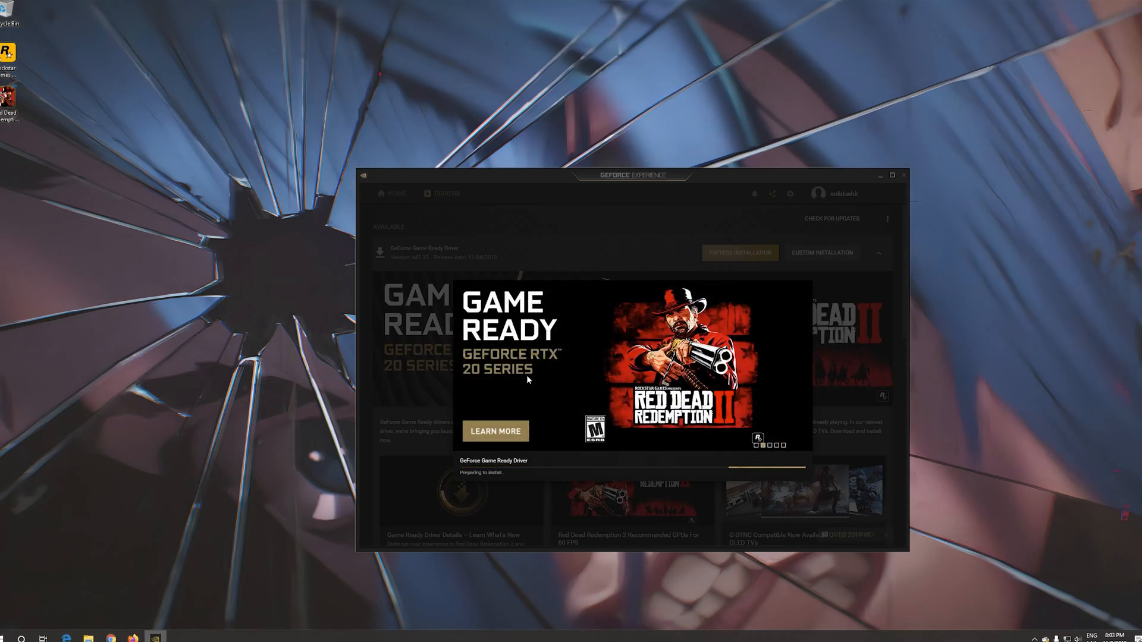
left_click(822, 253)
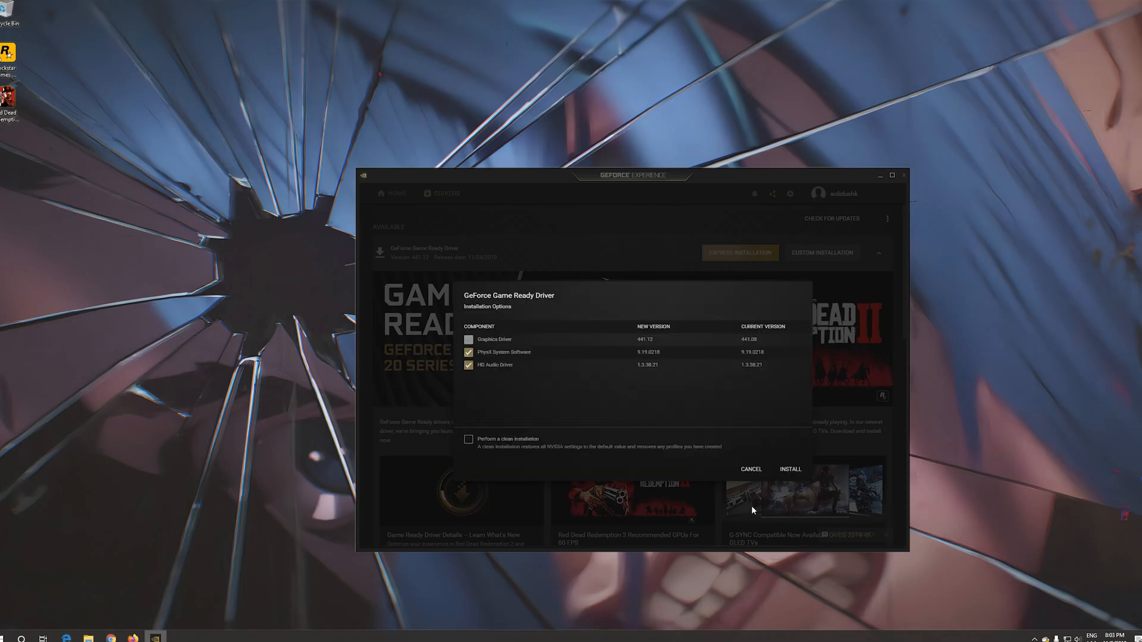
left_click(790, 469)
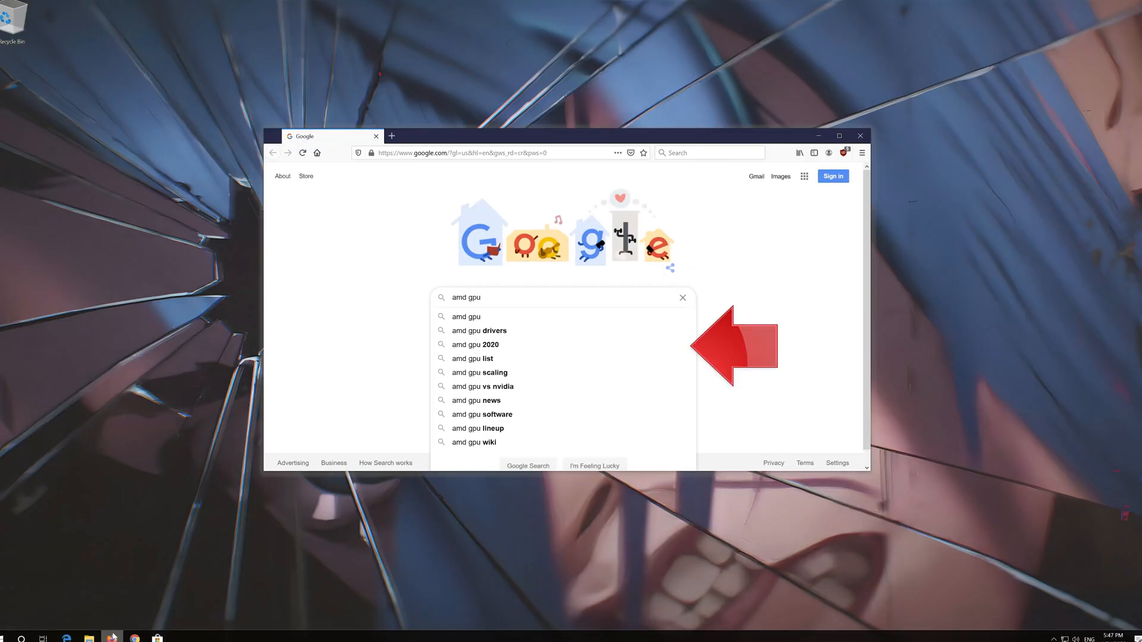
Search Google for 'amd gpu drivers download' and load the results.
type("drive")
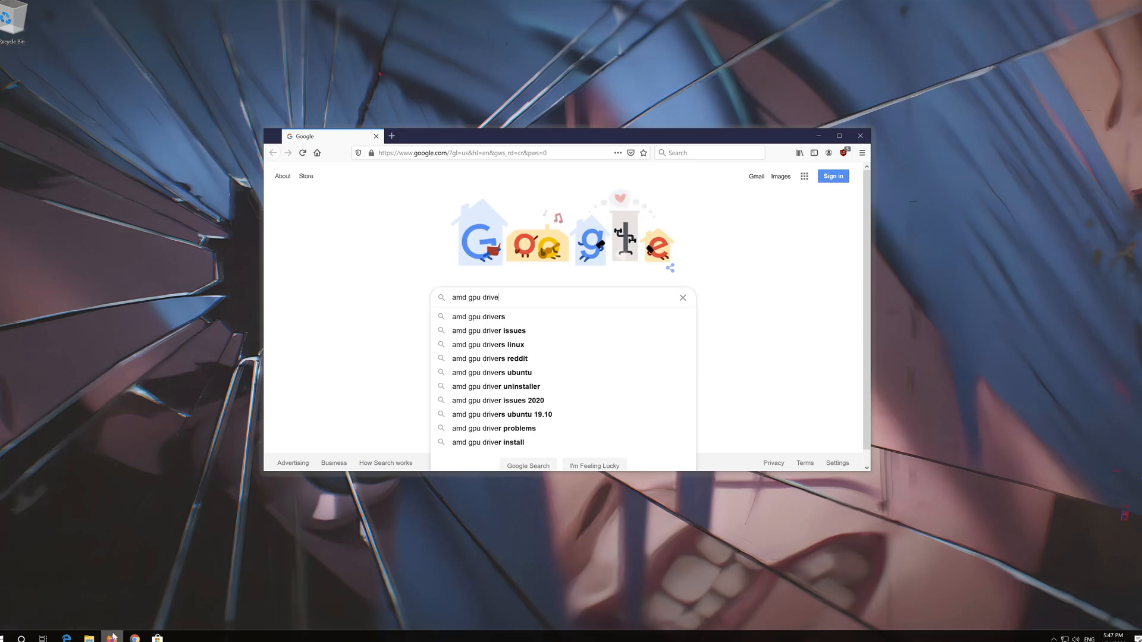
type("rs d")
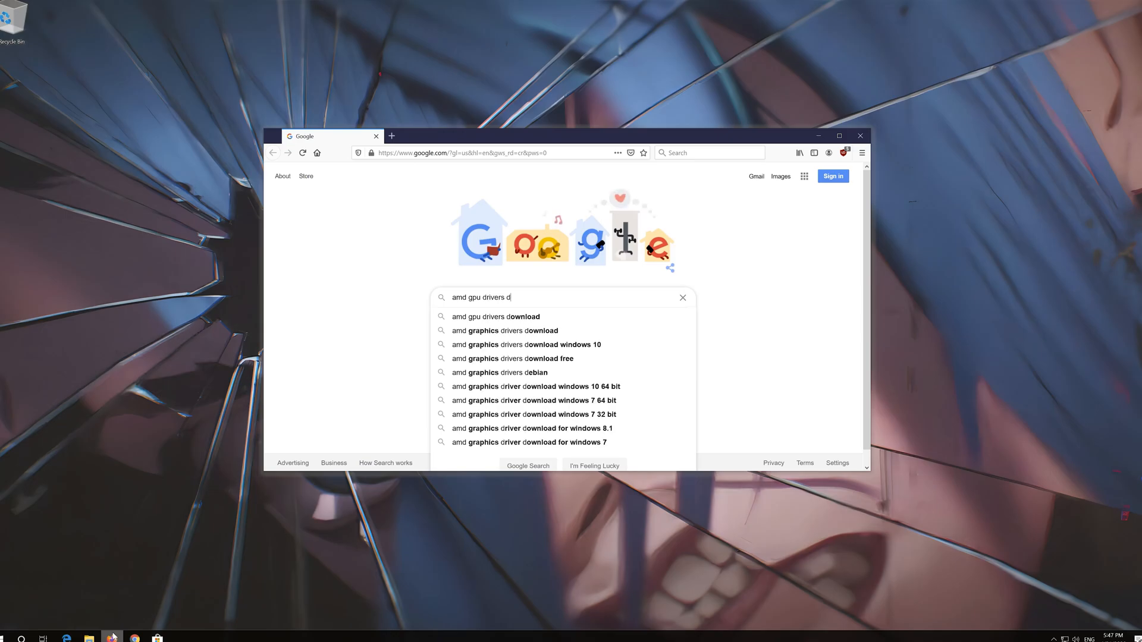
type("ownload")
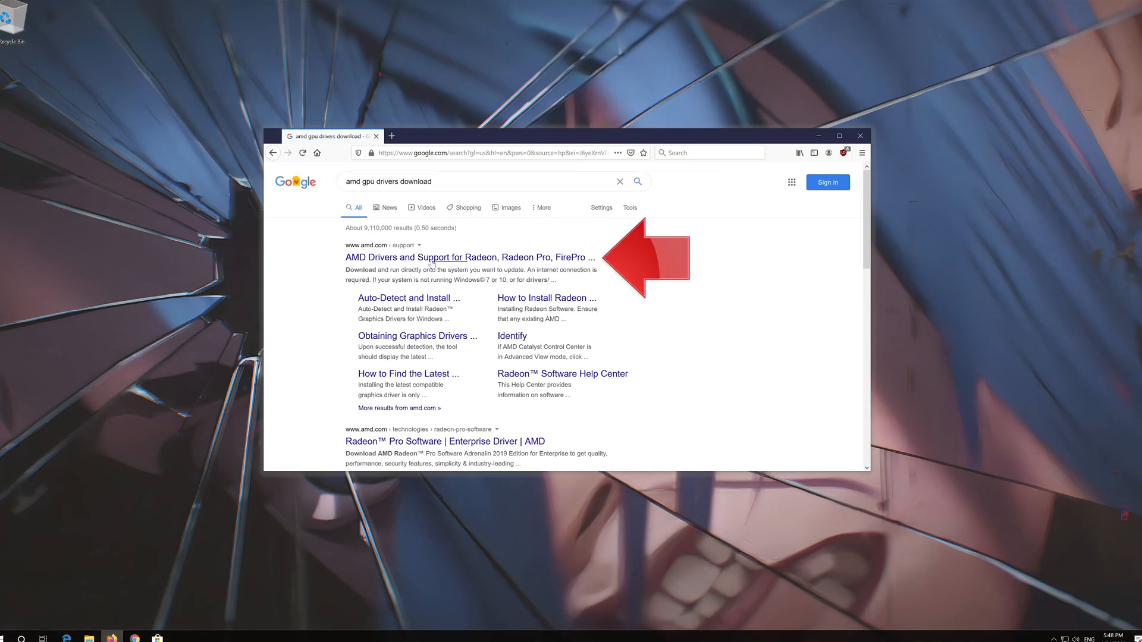
From AMD's Drivers and Support page, download and save the Radeon auto-detect installer.
left_click(470, 257)
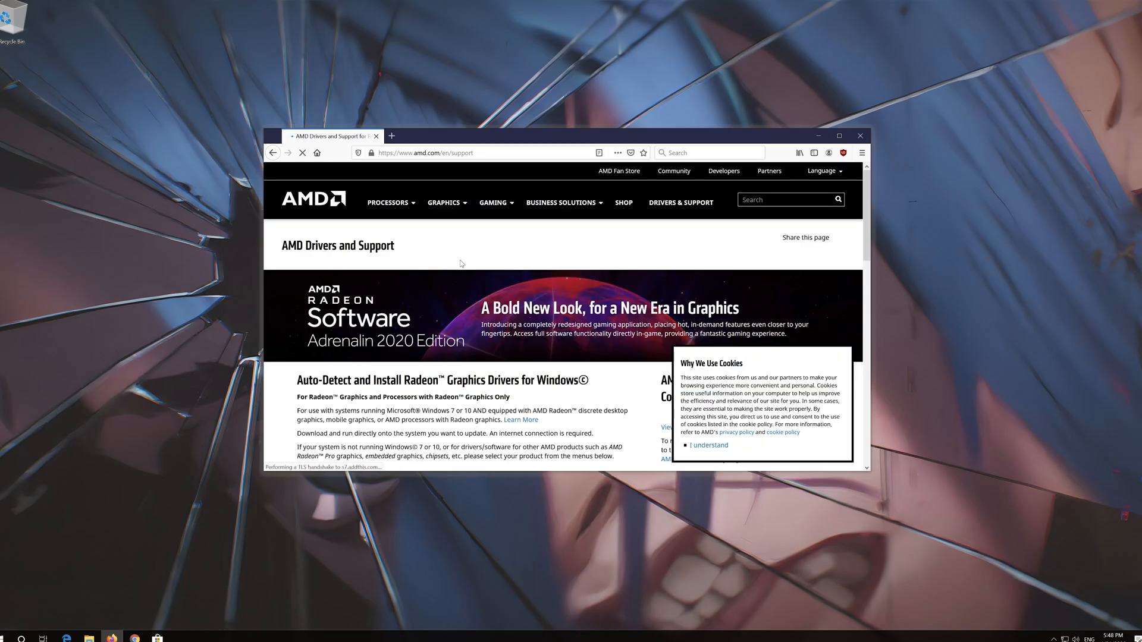
scroll("down", 3)
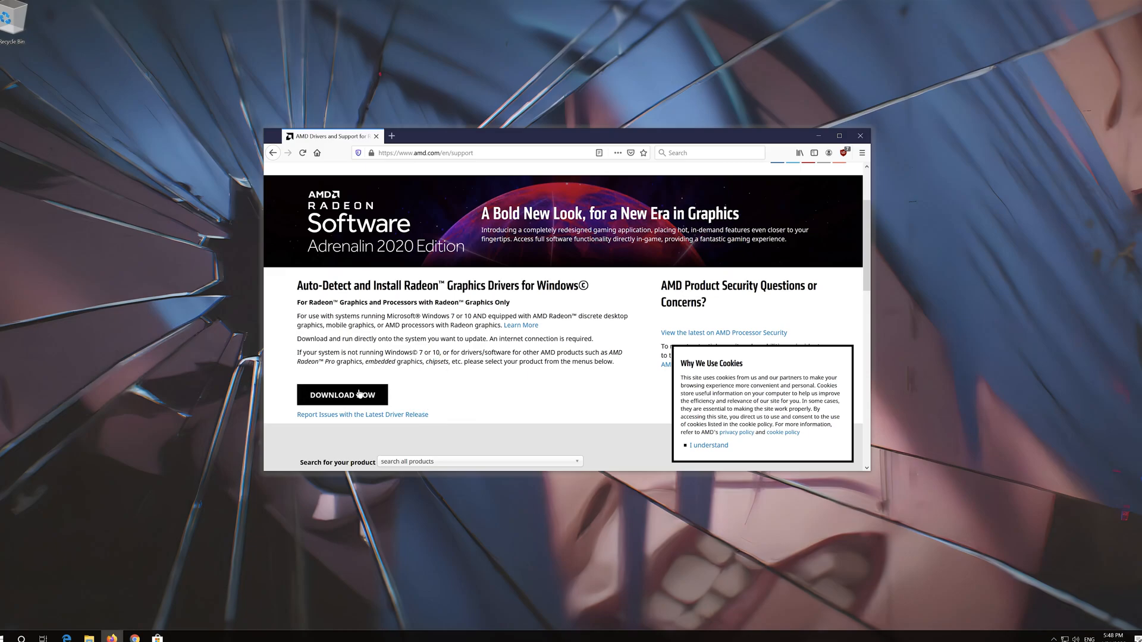
mouse_move(341, 394)
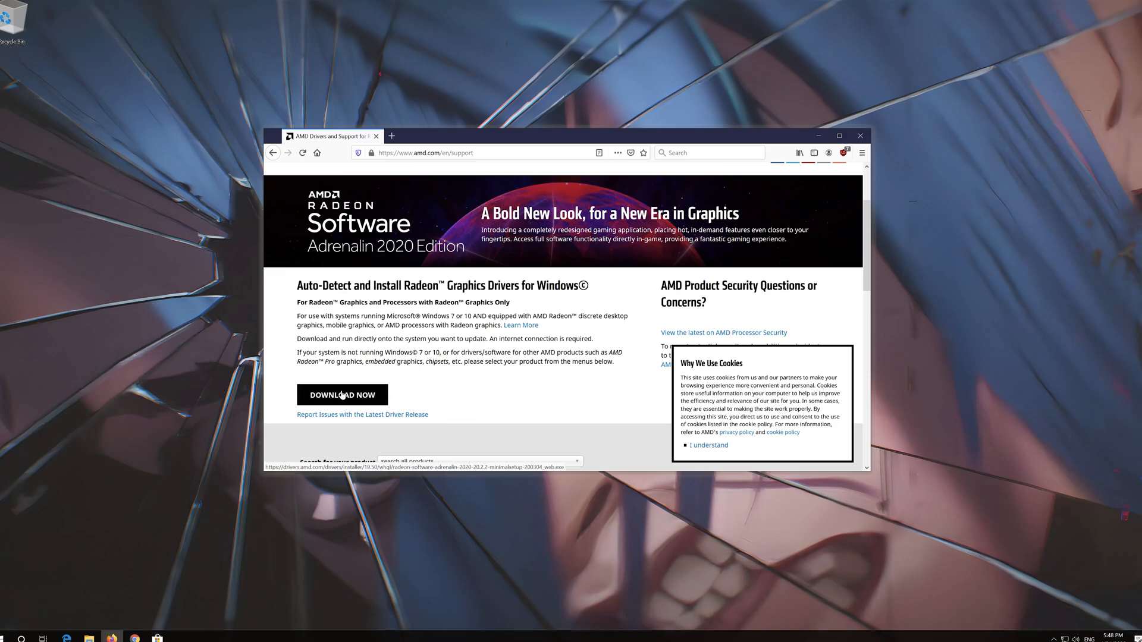
left_click(341, 395)
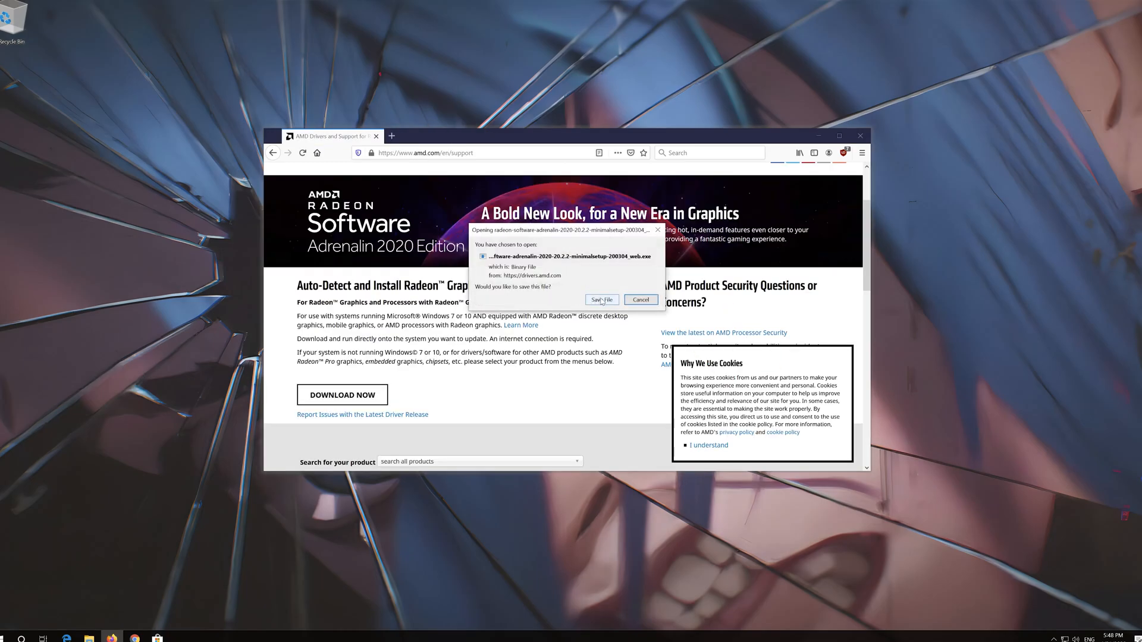
left_click(600, 300)
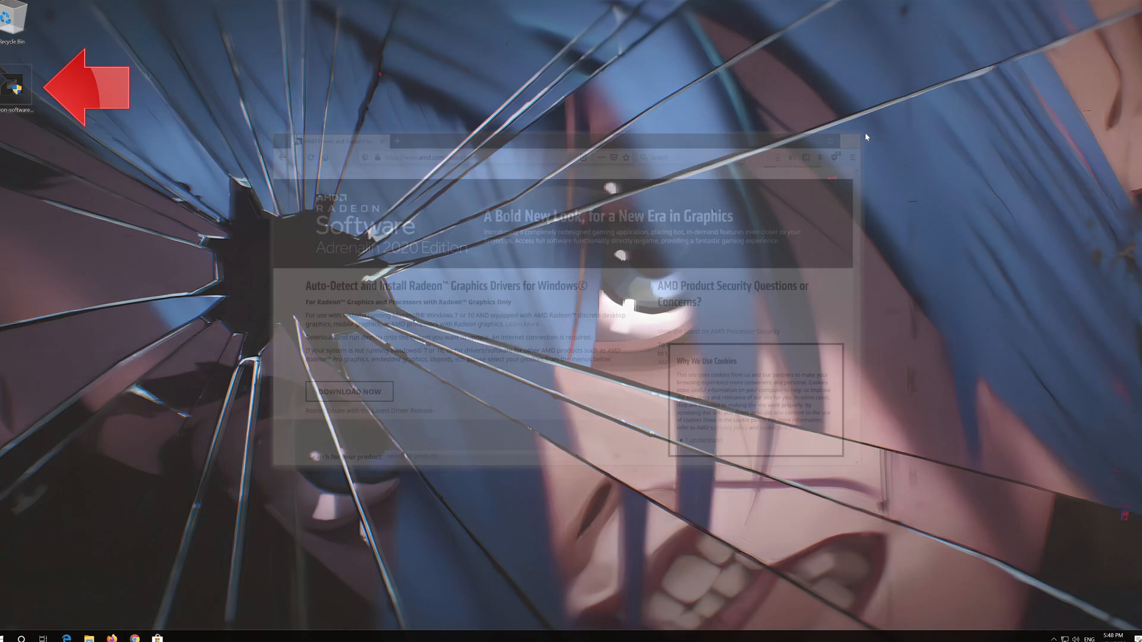
Run the downloaded Radeon installer, allow UAC, and extract the Adrenalin 2020 setup files.
left_click(851, 140)
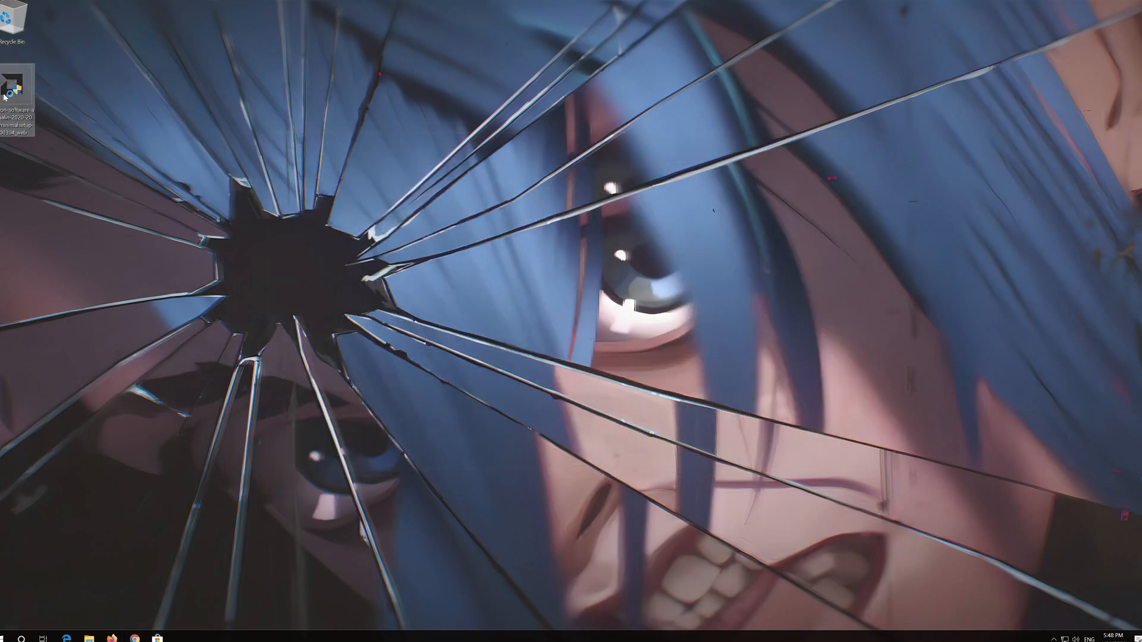
double_click(13, 87)
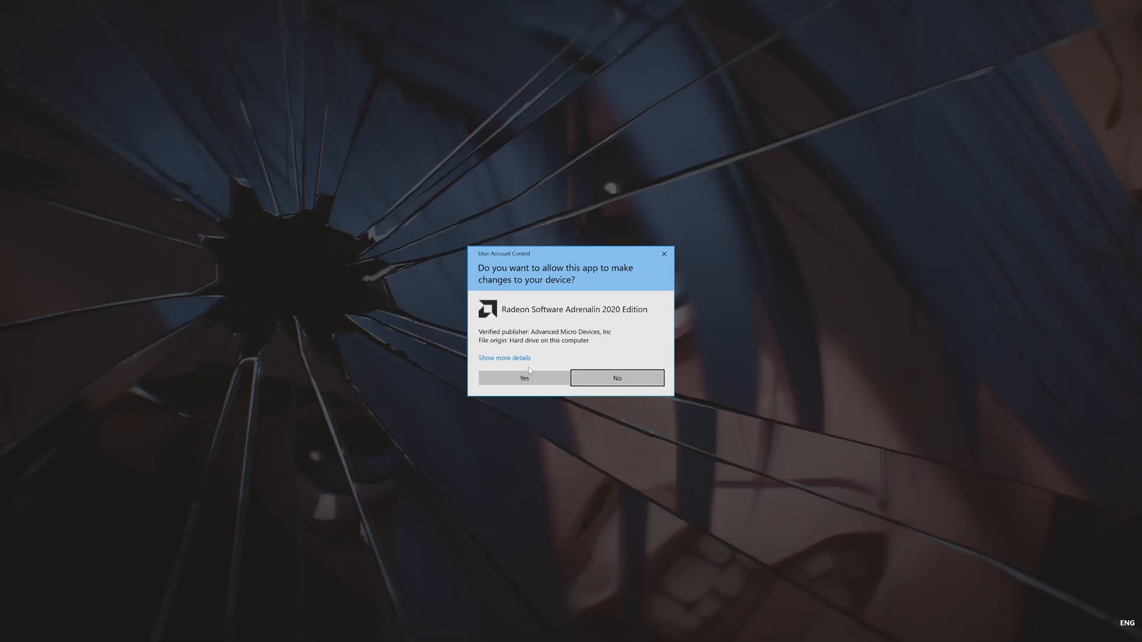
left_click(524, 377)
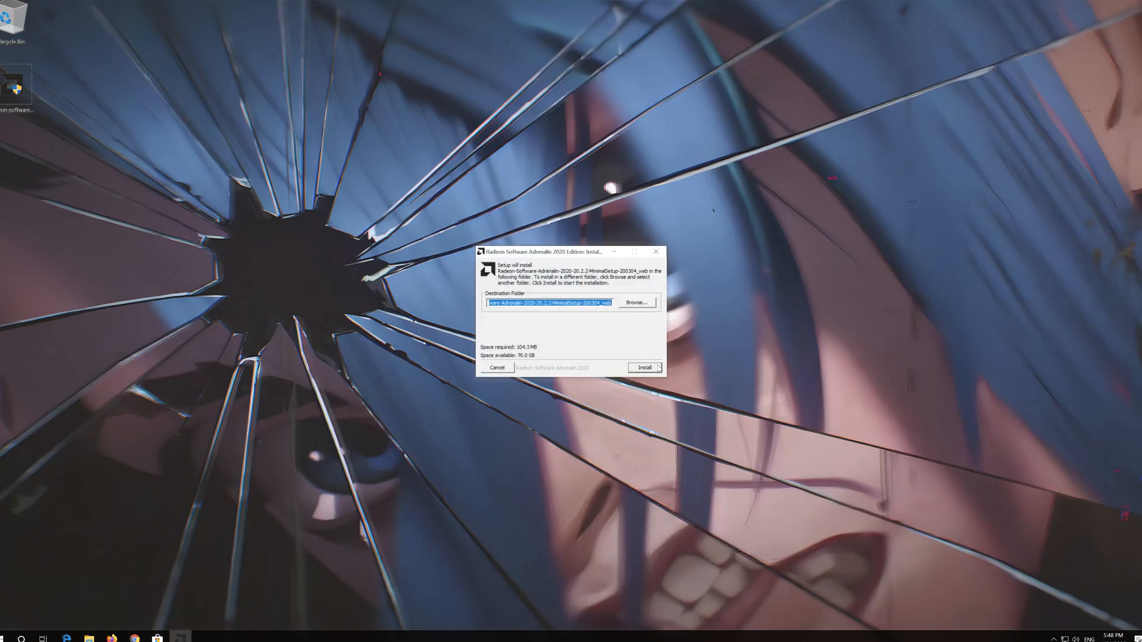
left_click(644, 368)
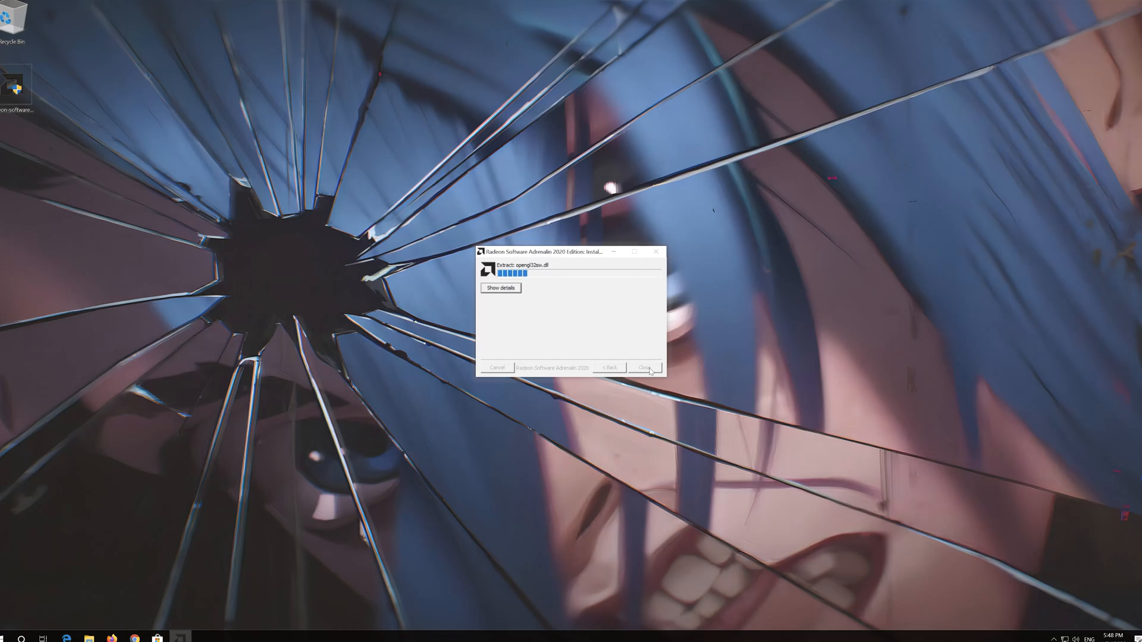
left_click(644, 368)
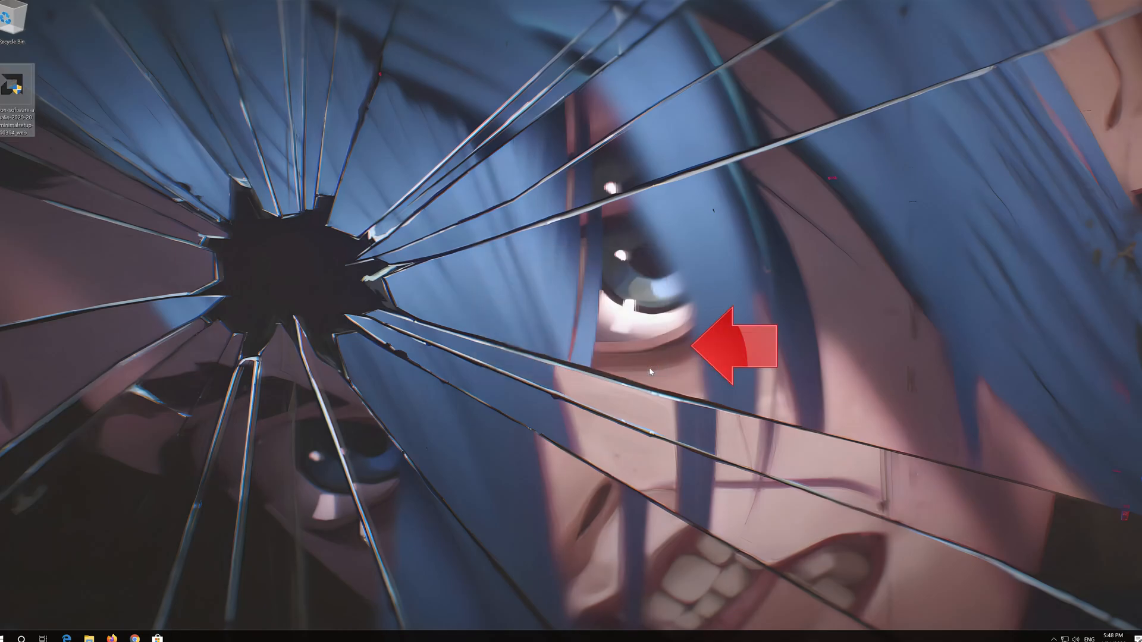
double_click(14, 87)
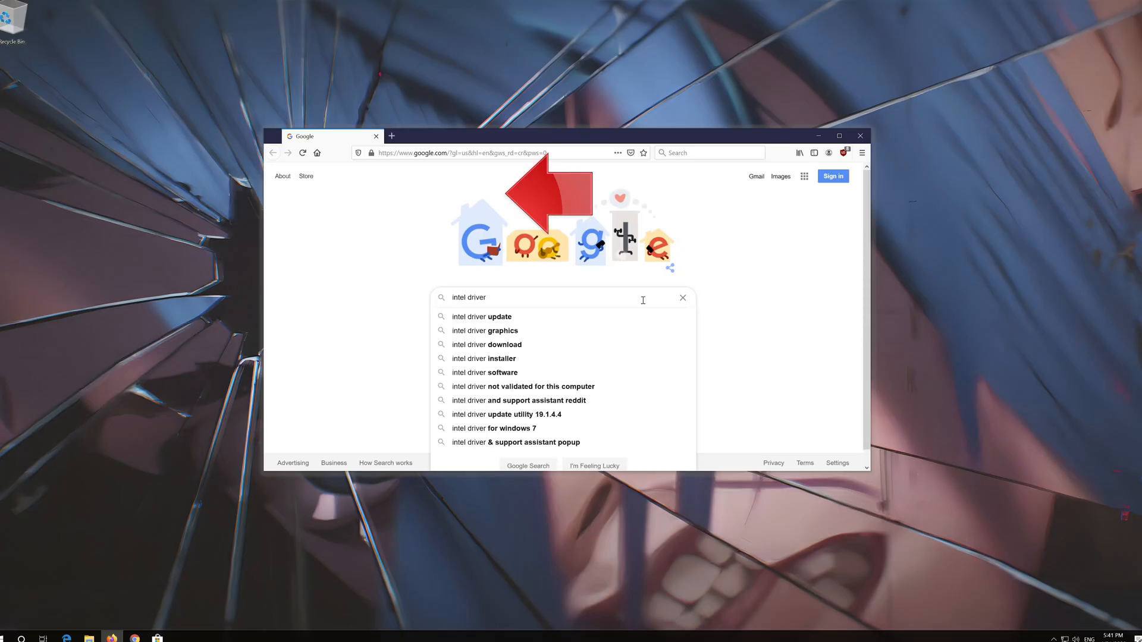
Search Google for 'intel driver support assistant' and load the results.
type("support assistant")
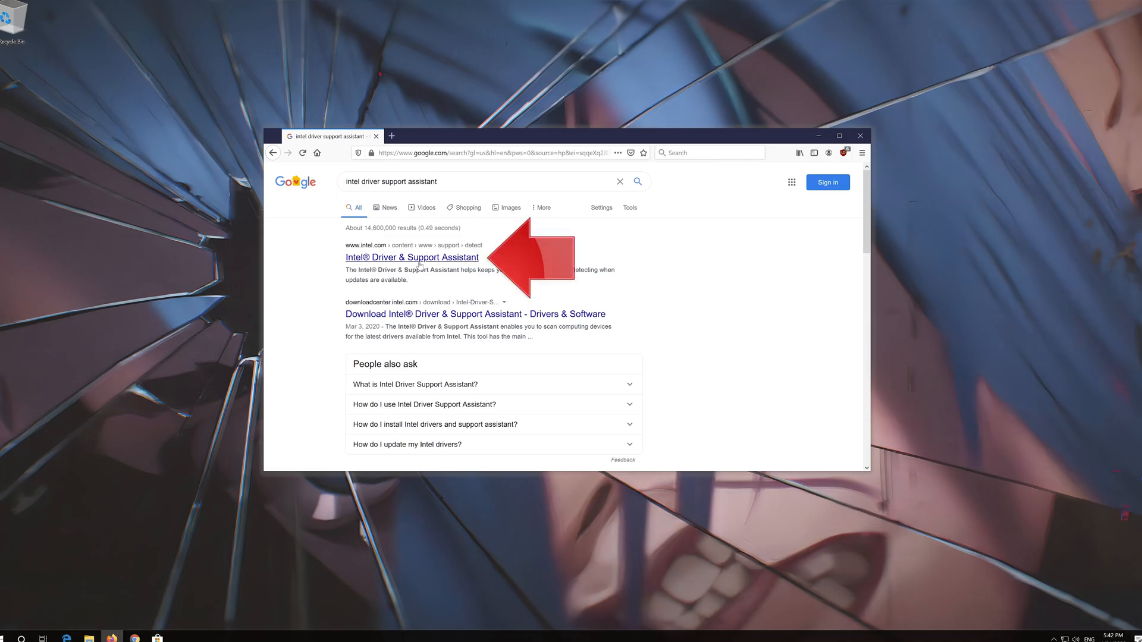
From Intel's Driver & Support Assistant page, download and save the installer.
left_click(410, 257)
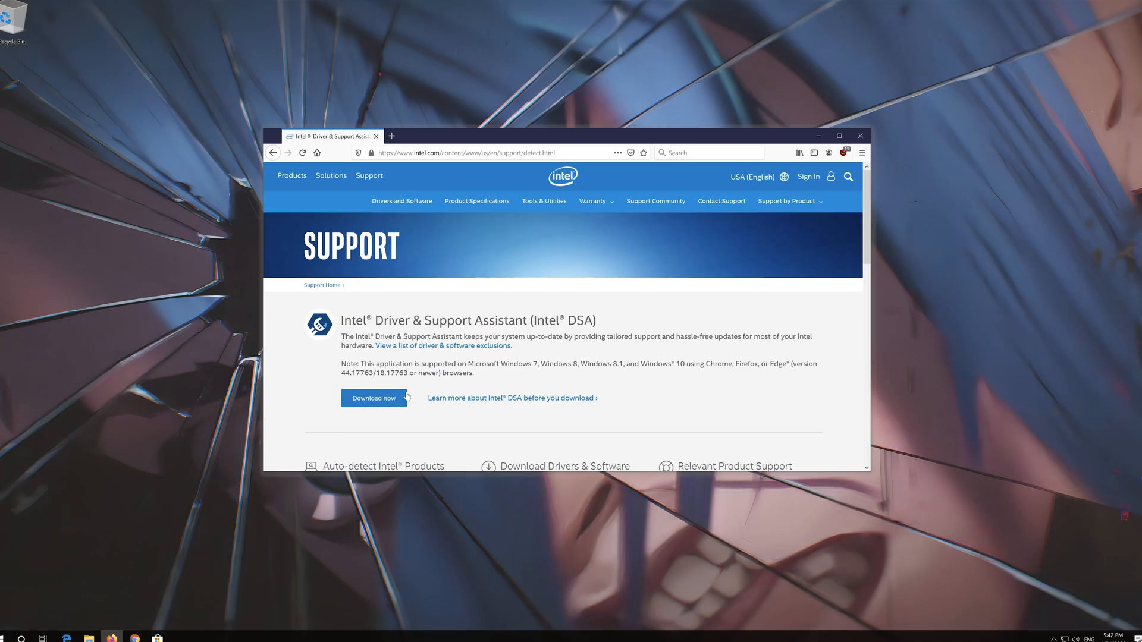
left_click(373, 399)
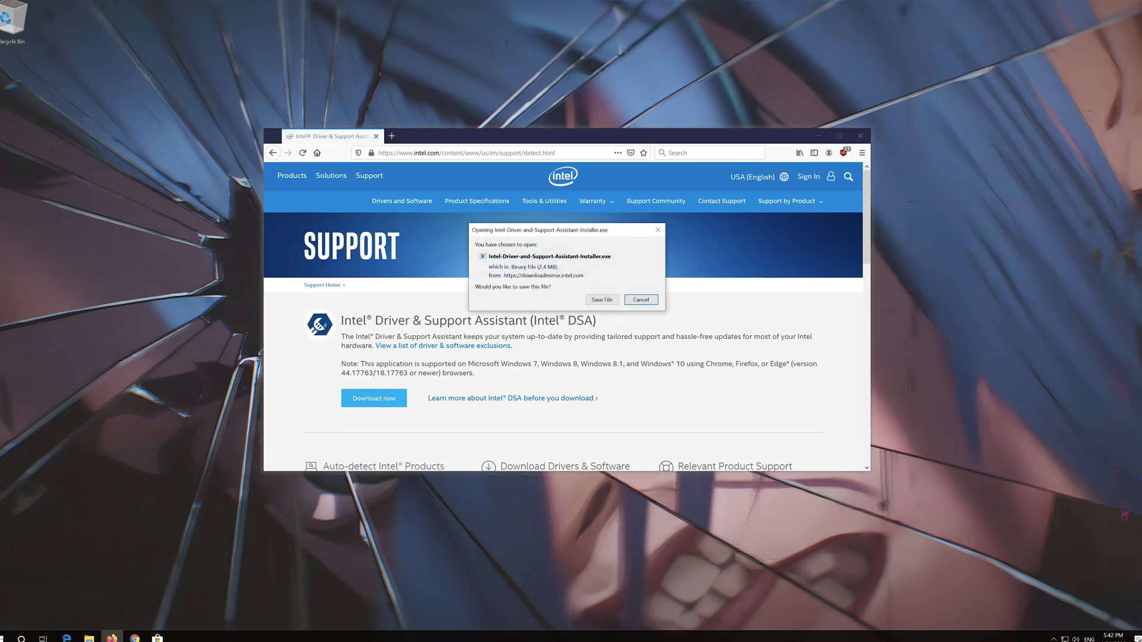
left_click(601, 300)
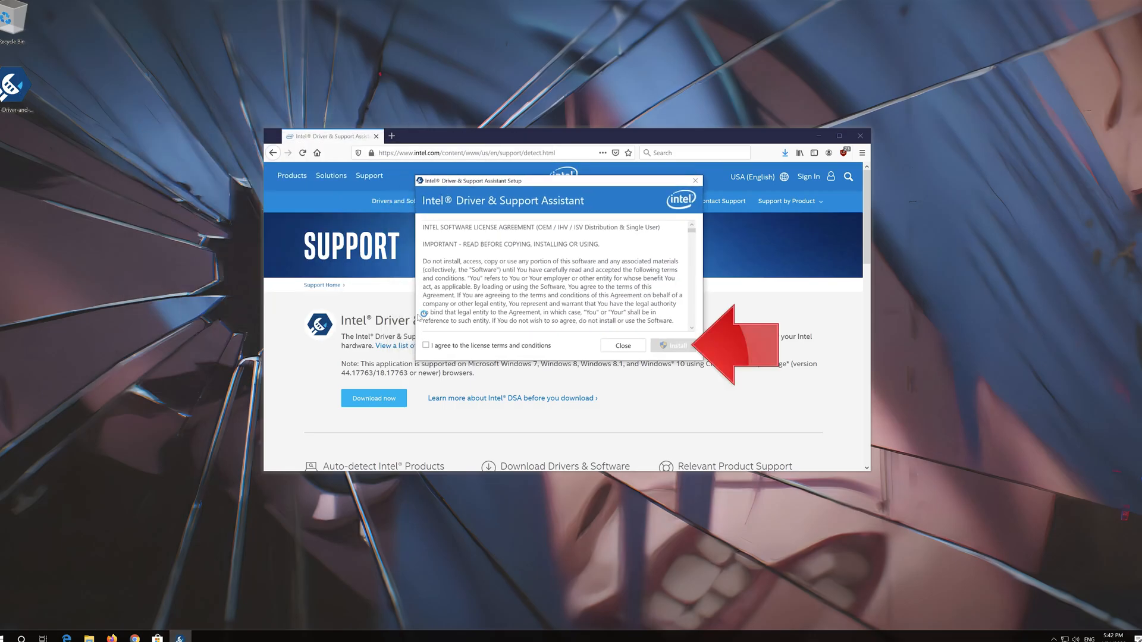
Accept the license, join the improvement program, allow UAC, install and launch the assistant.
left_click(426, 345)
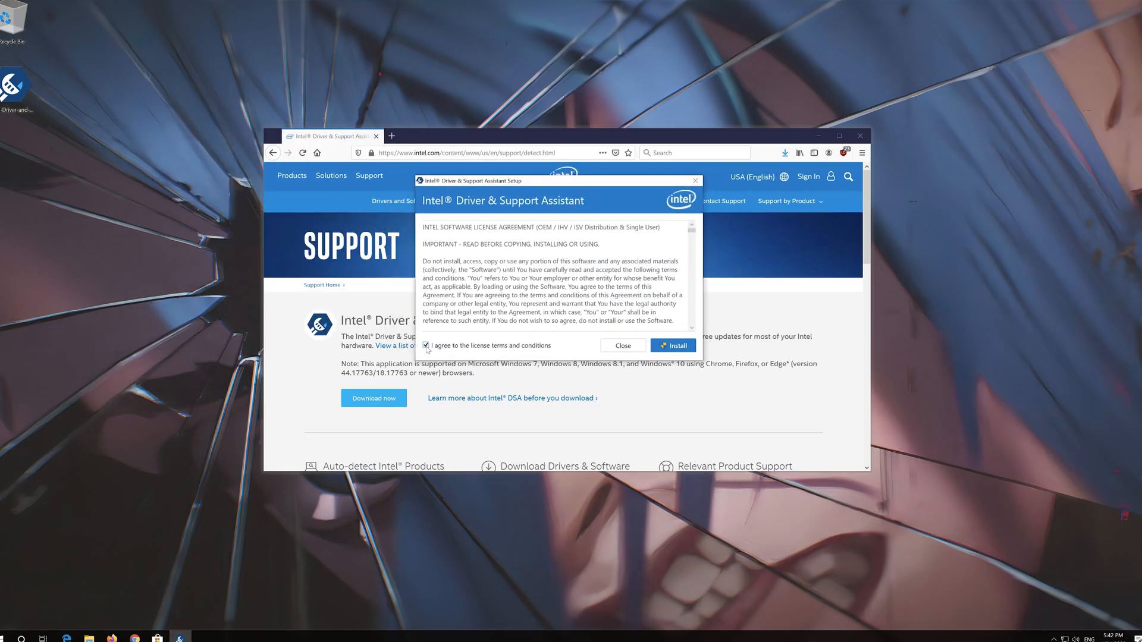
left_click(672, 345)
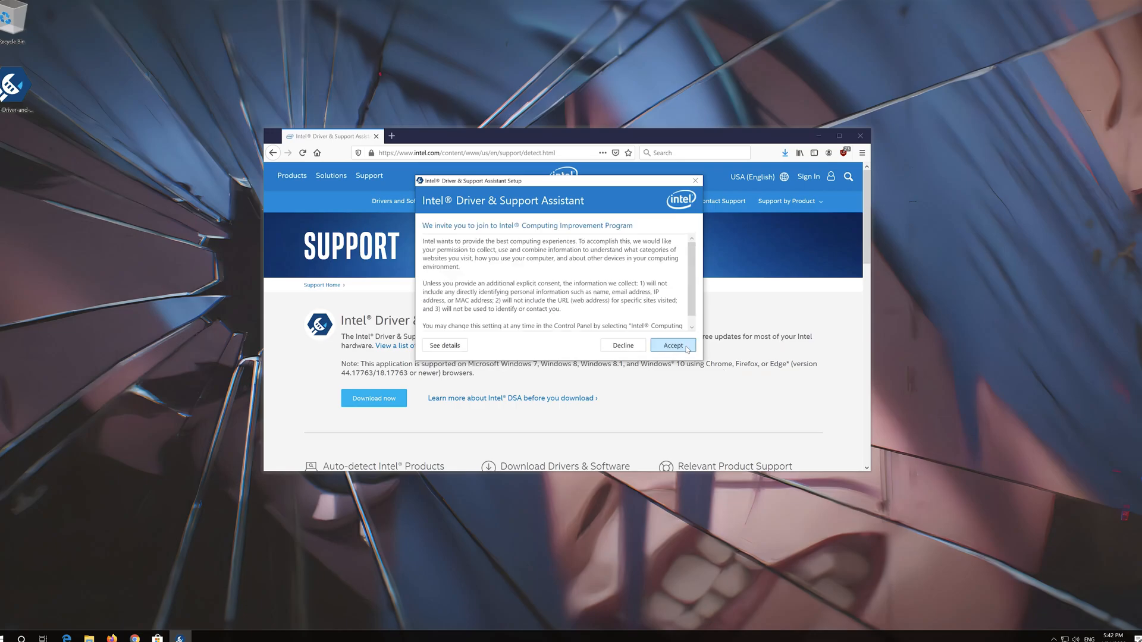
left_click(671, 345)
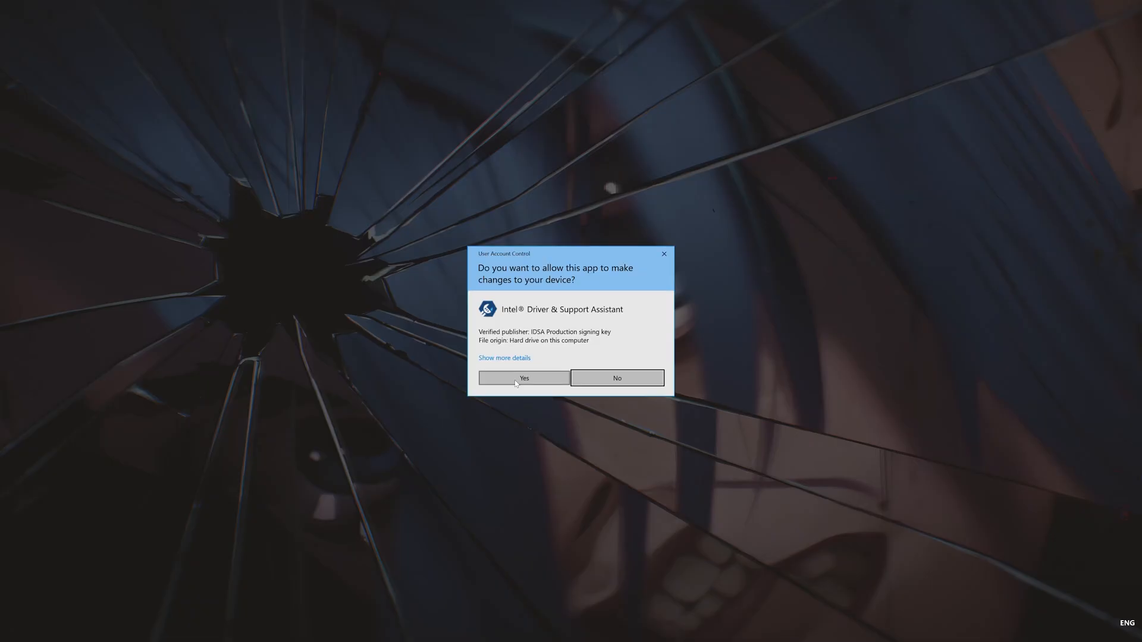
left_click(523, 379)
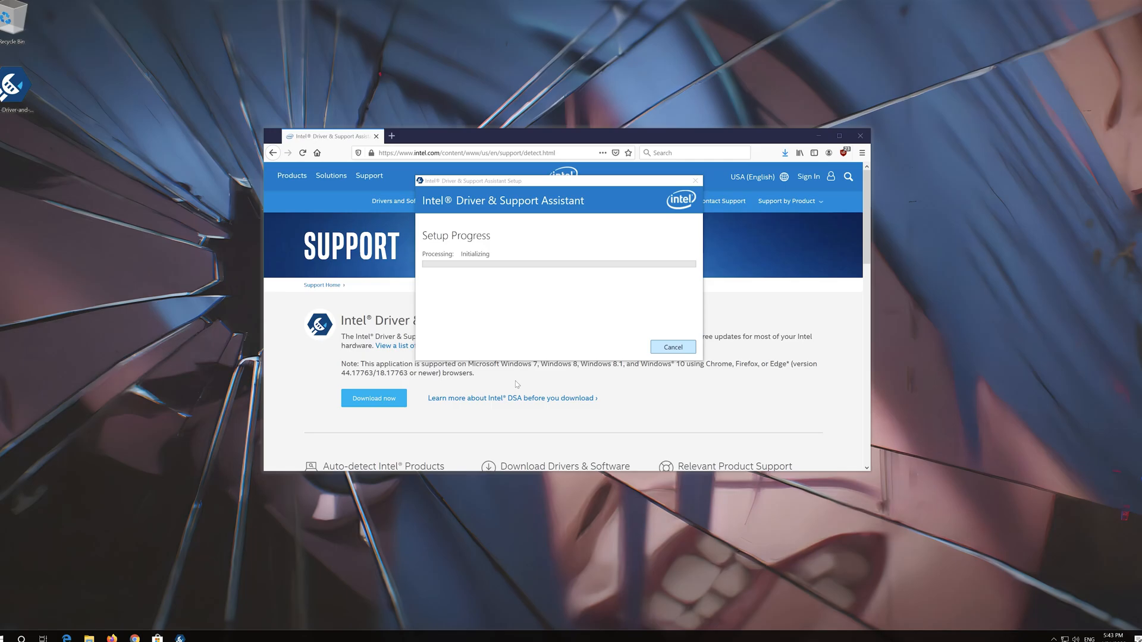
mouse_move(520, 382)
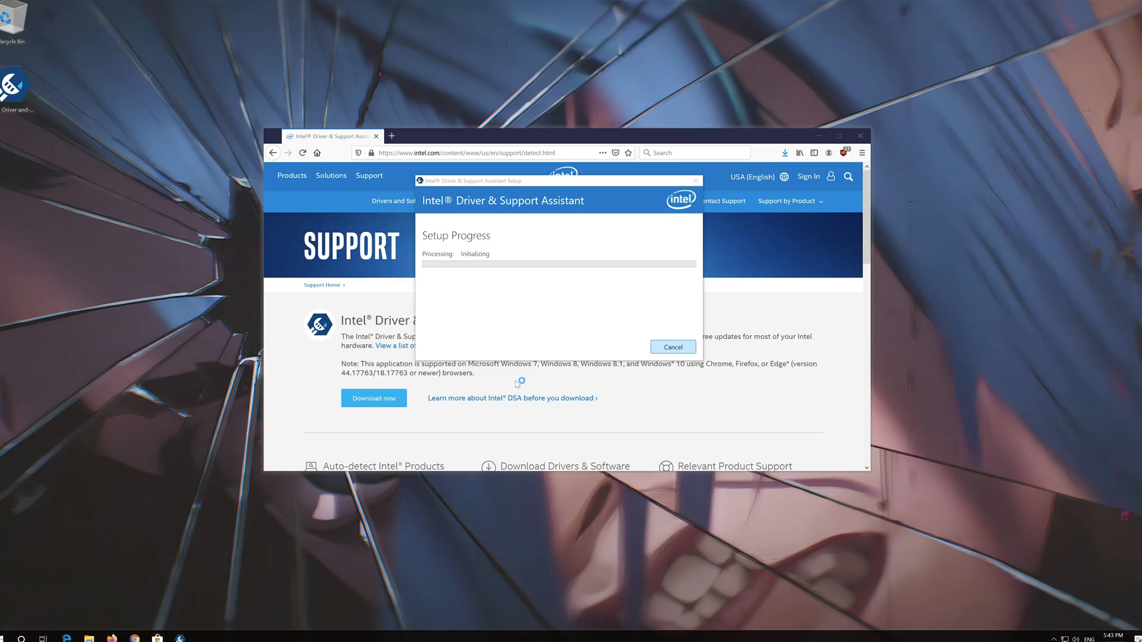
mouse_move(517, 384)
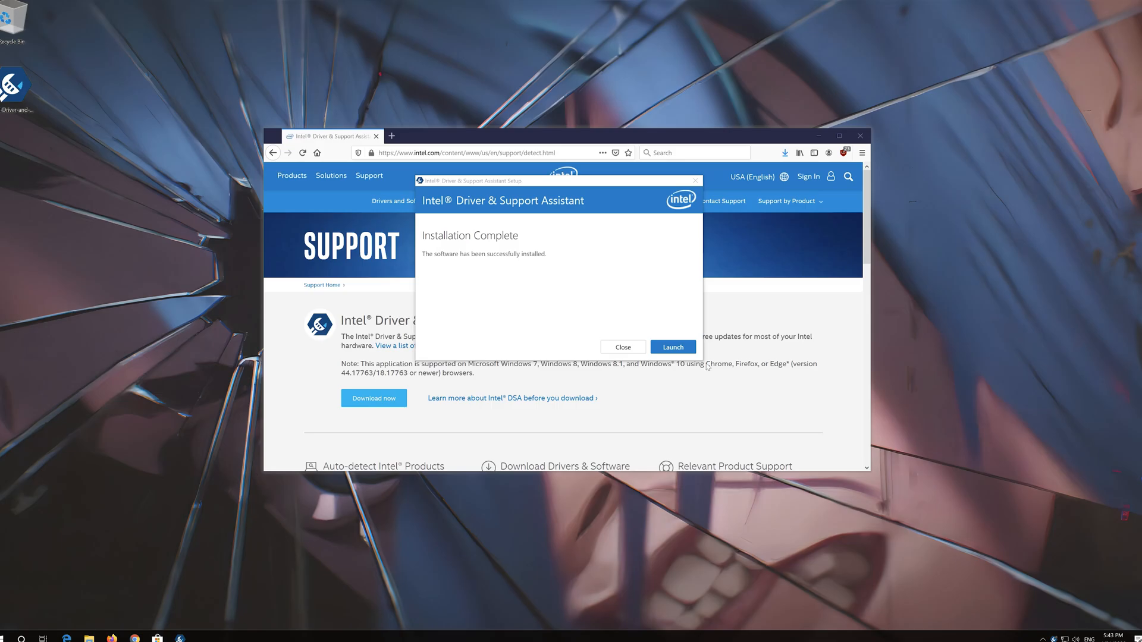
left_click(672, 346)
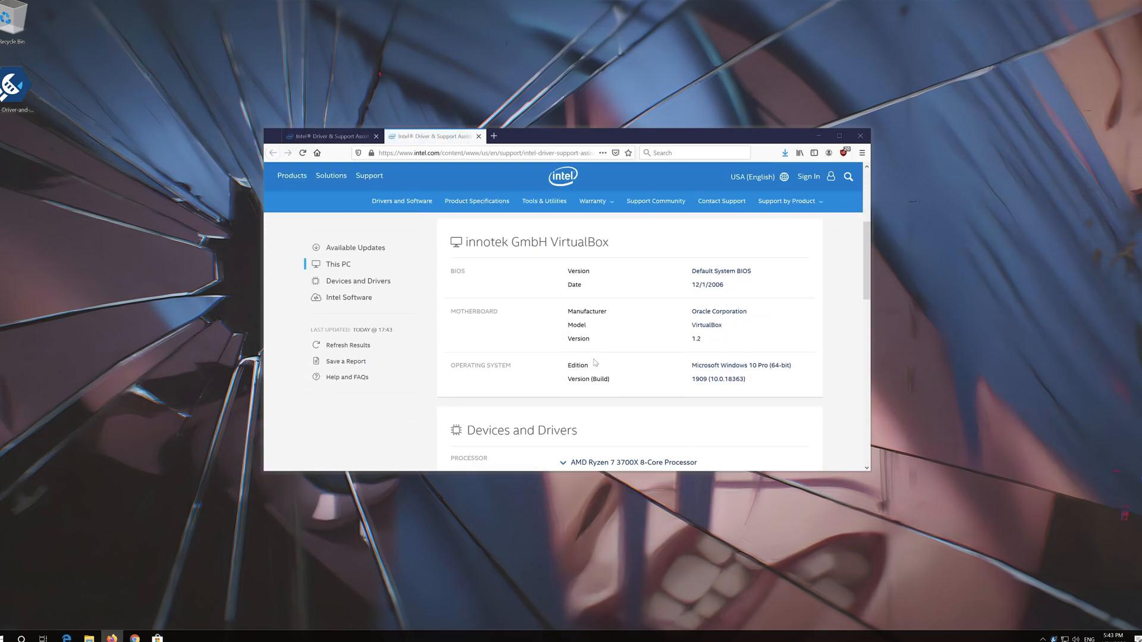
Scroll the This PC page to the Devices and Drivers section showing the graphics adapter.
scroll("down", 3)
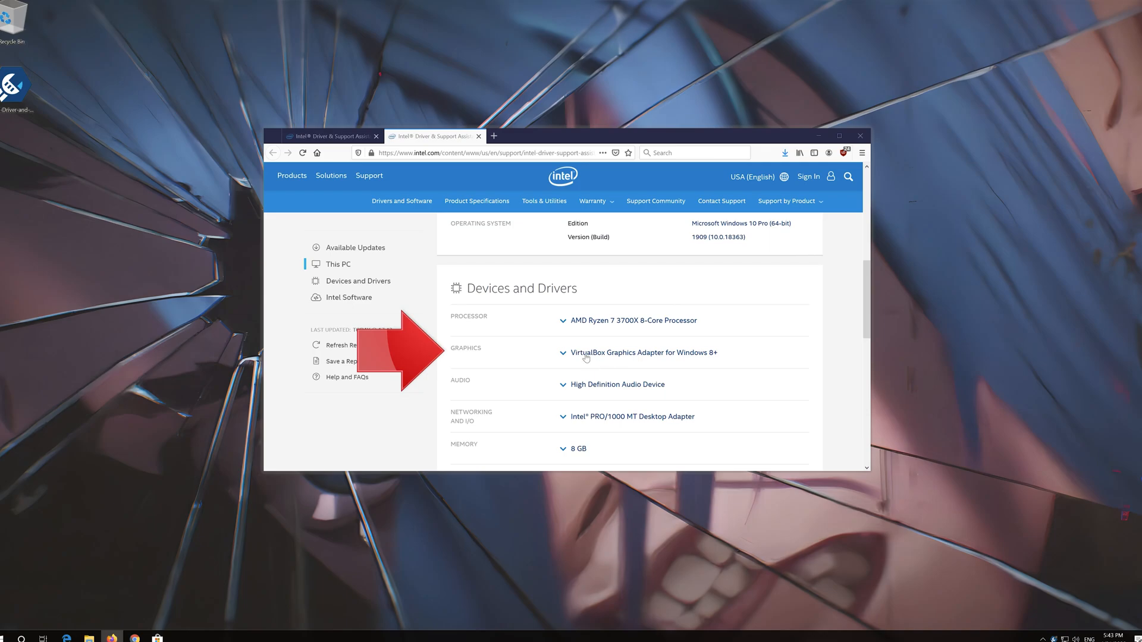